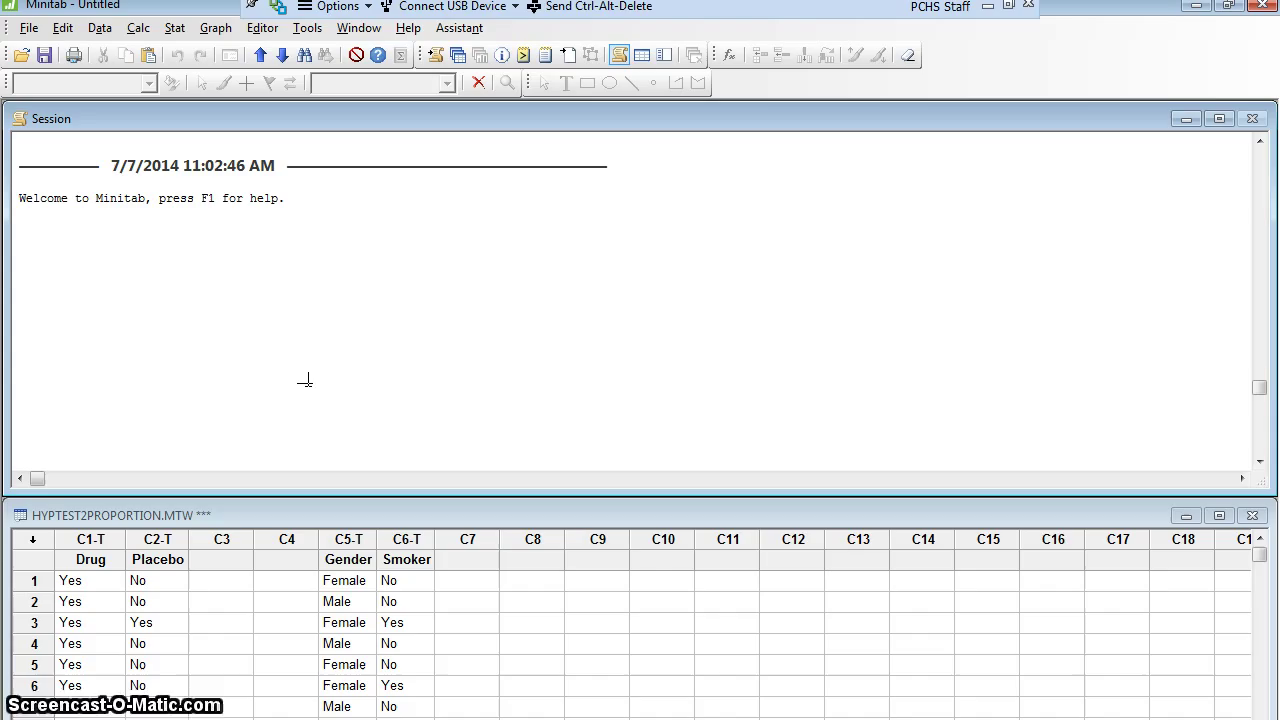
Note the claim in the session log: more drug recipients than placebo recipients saw eczema reduction.
left_click(20, 212)
type("Claim:")
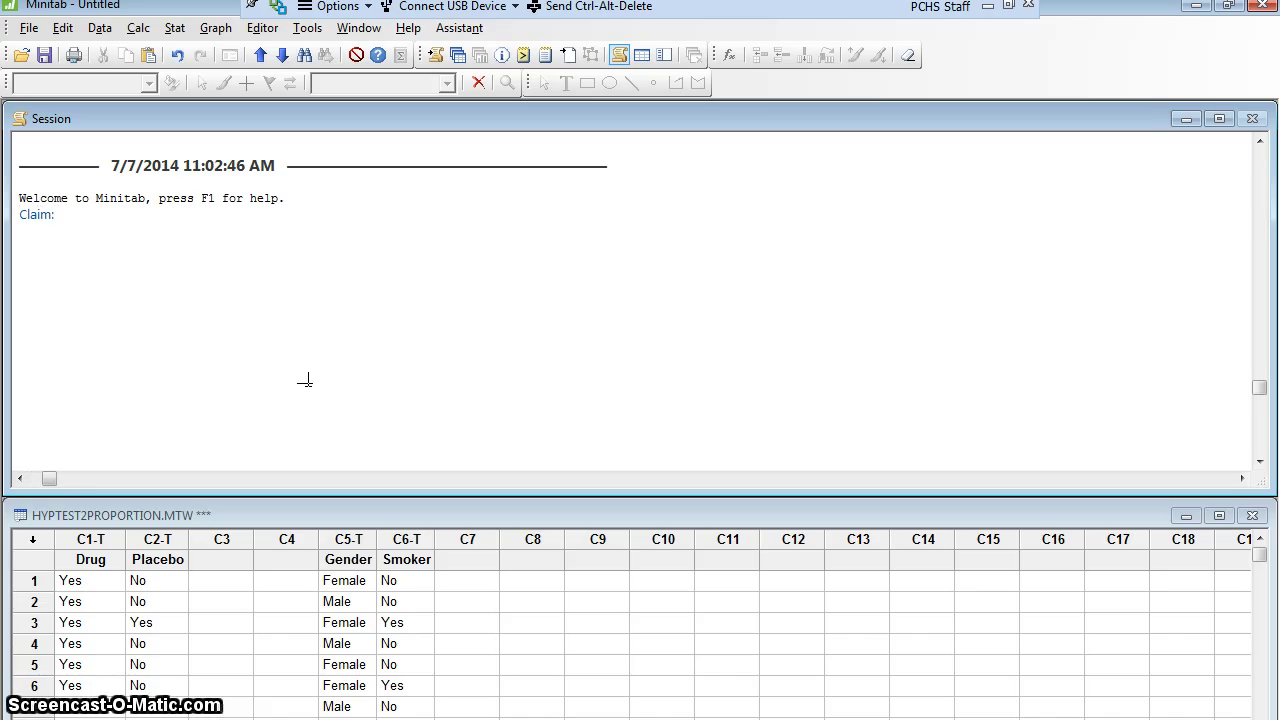
type("A greater proportion of those who")
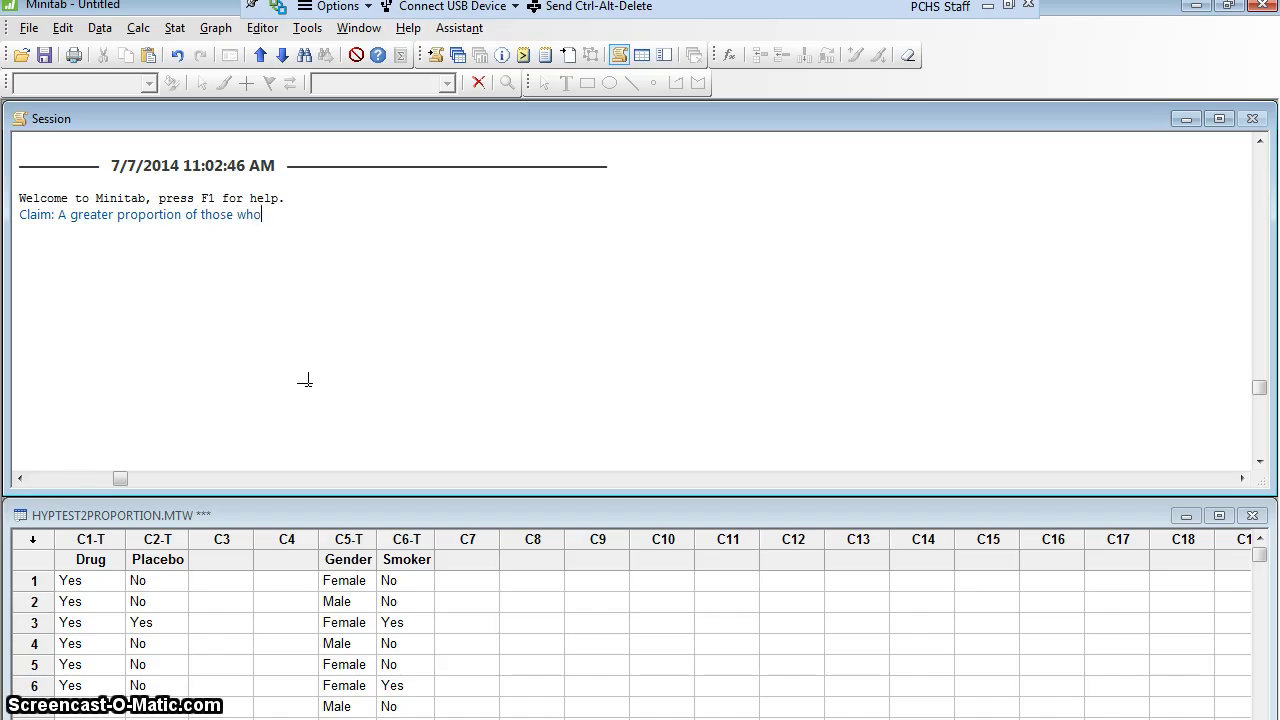
type("got the drug saw a reduction in eczema than those who received the")
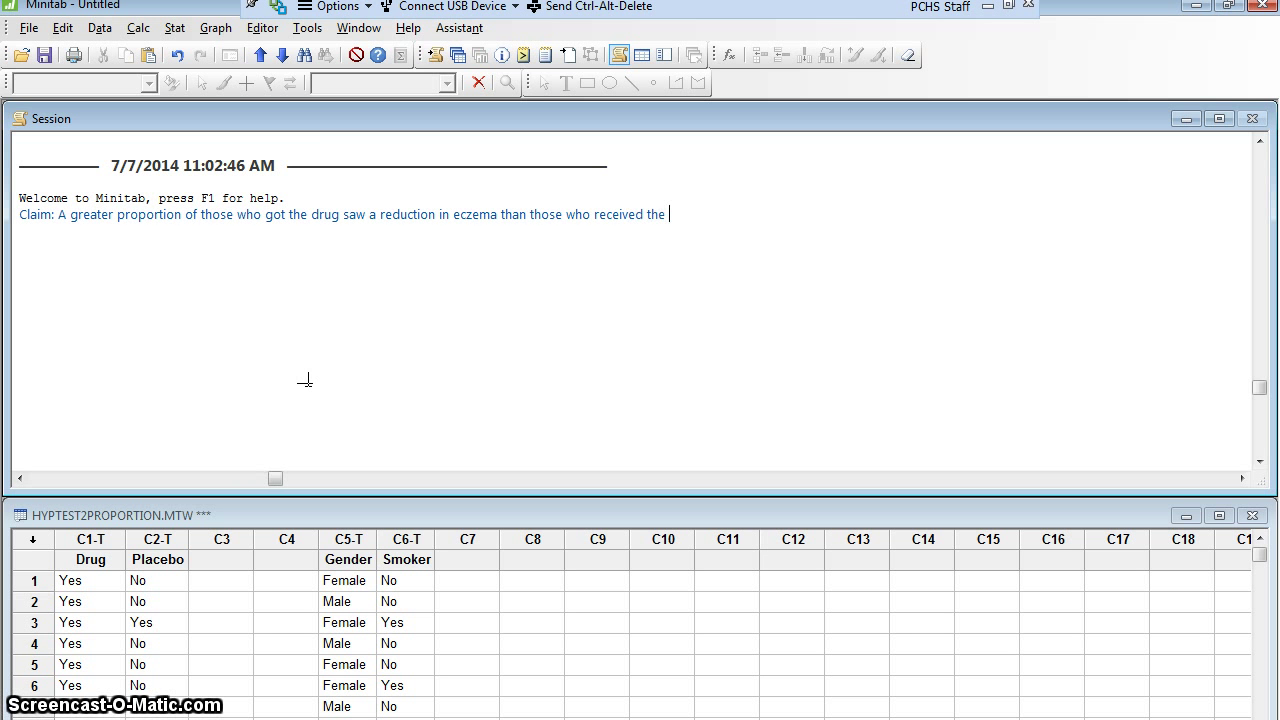
type("placebo.")
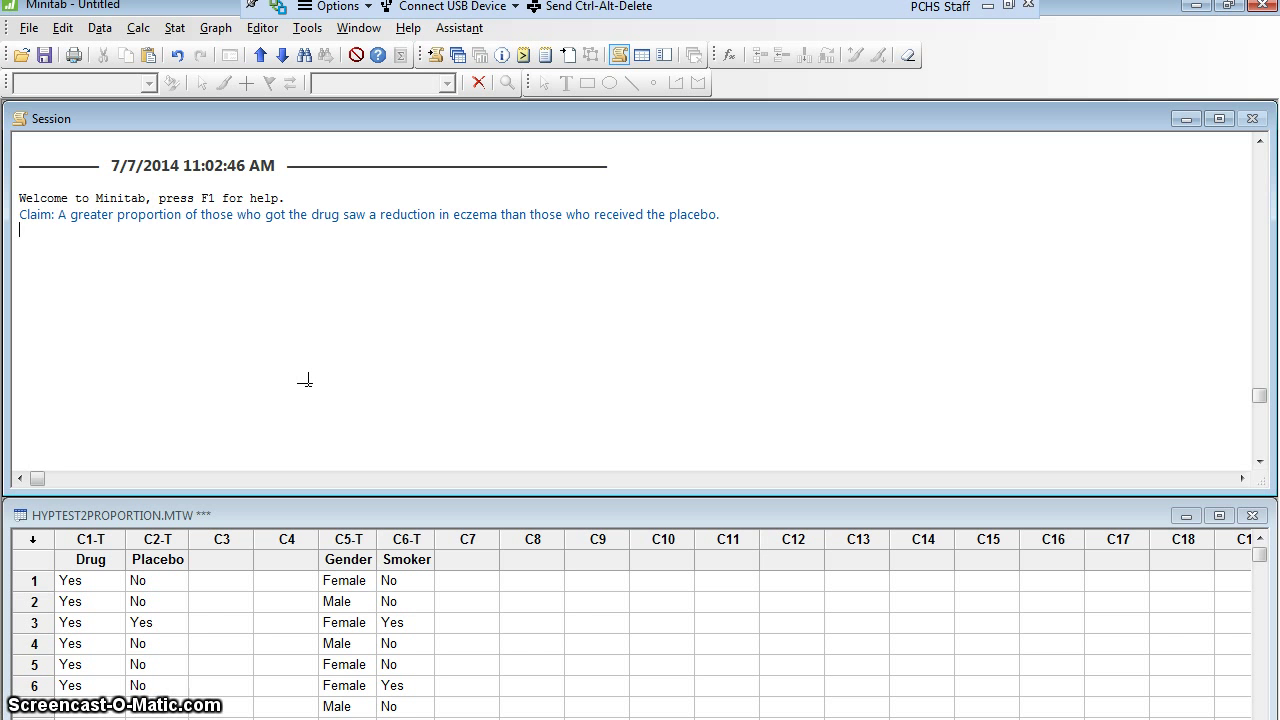
Add the hypotheses H1: p drug > p placebo and H0: p drug = p placebo.
type("H1:")
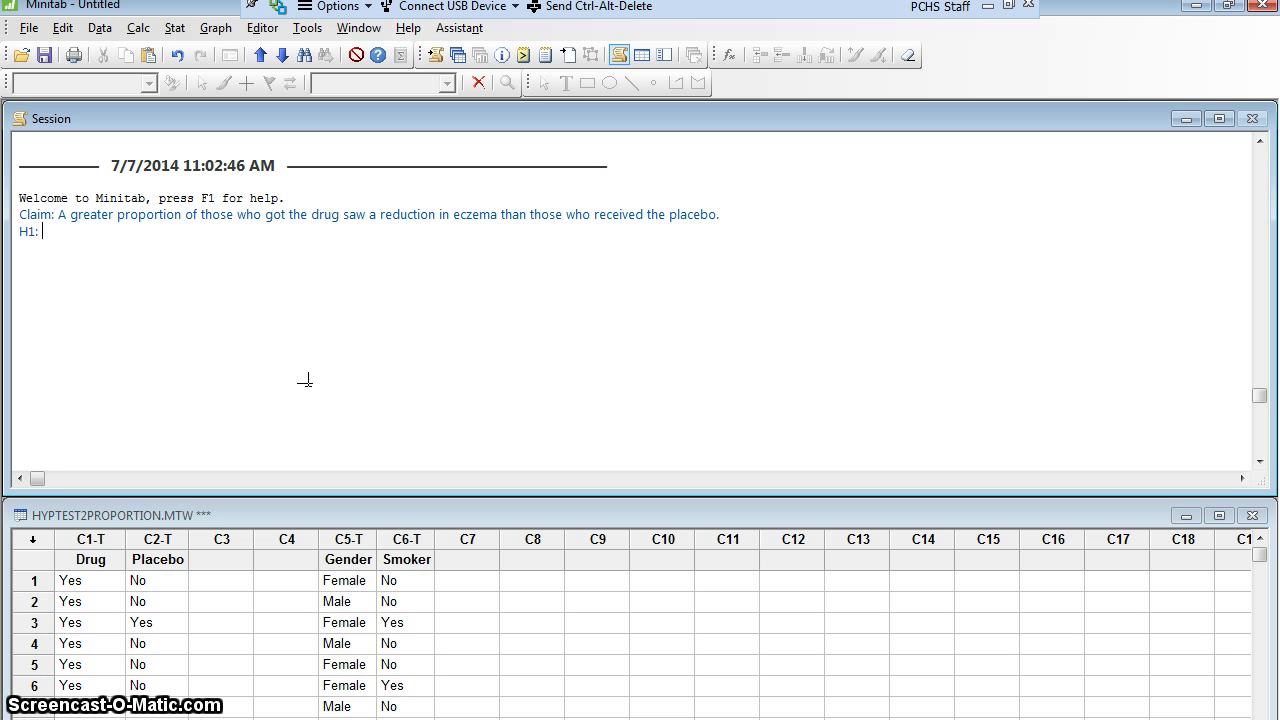
type("p")
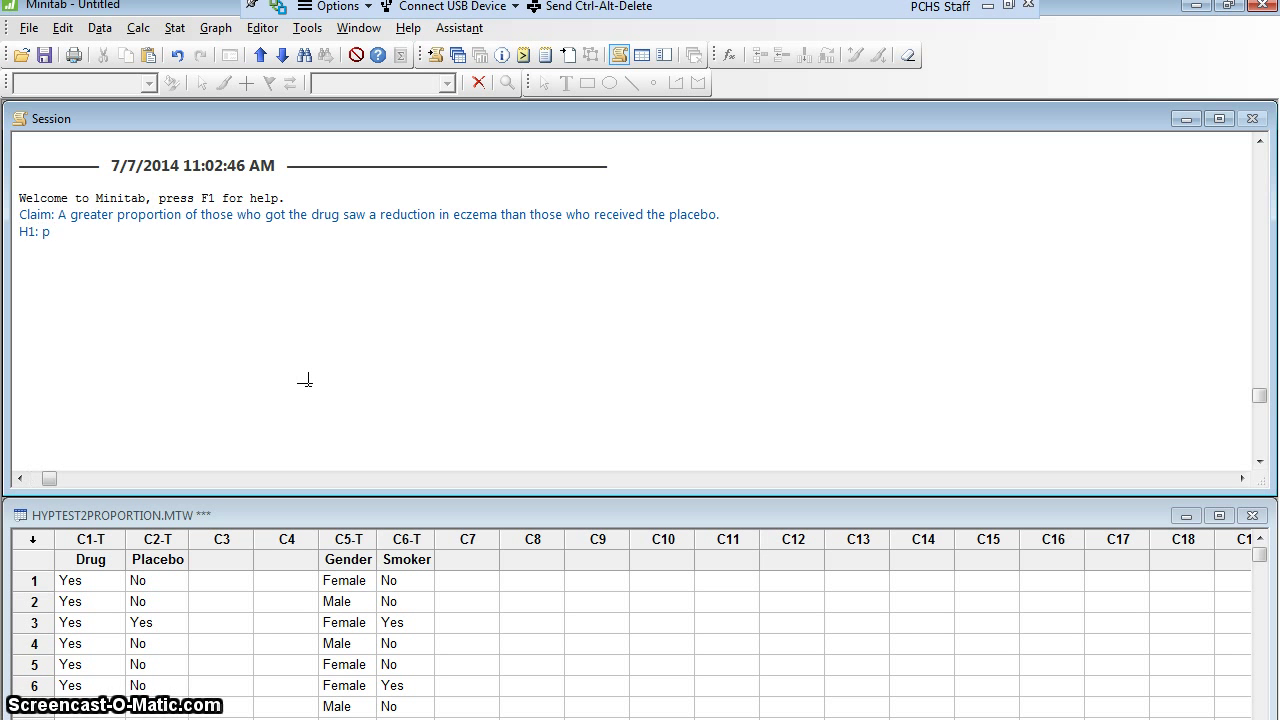
type("drug > p pl")
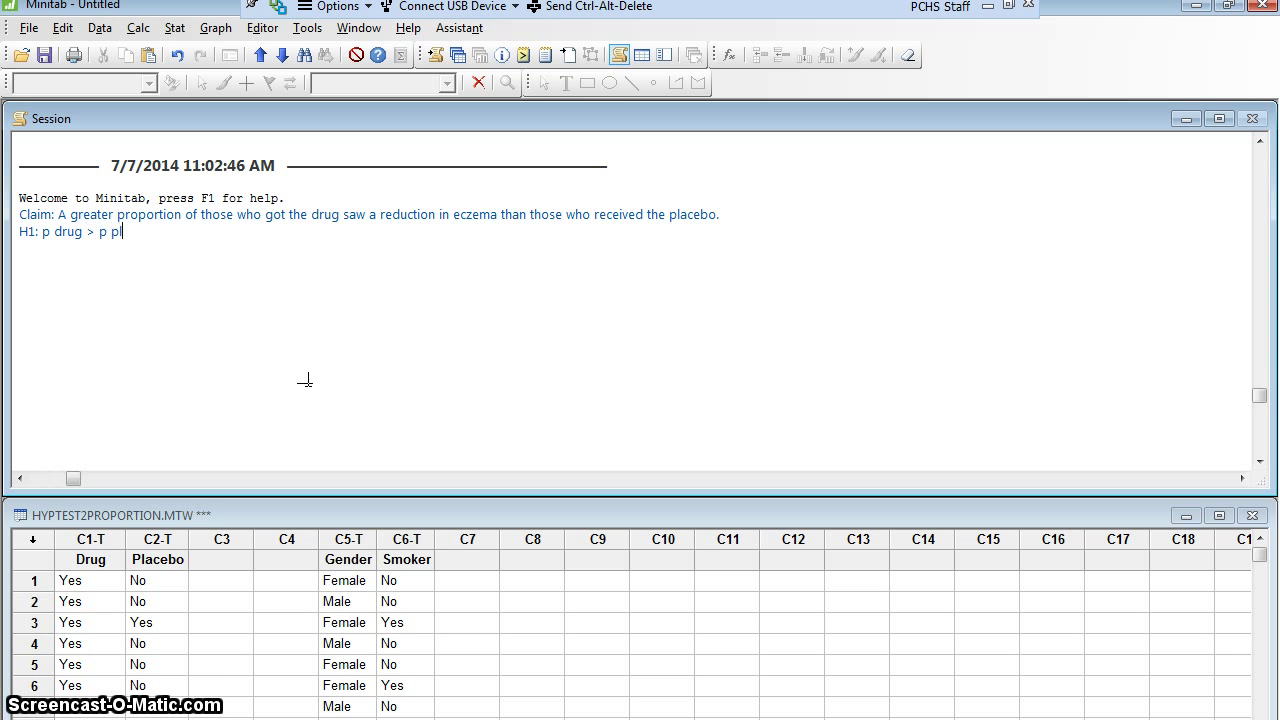
type("acebo")
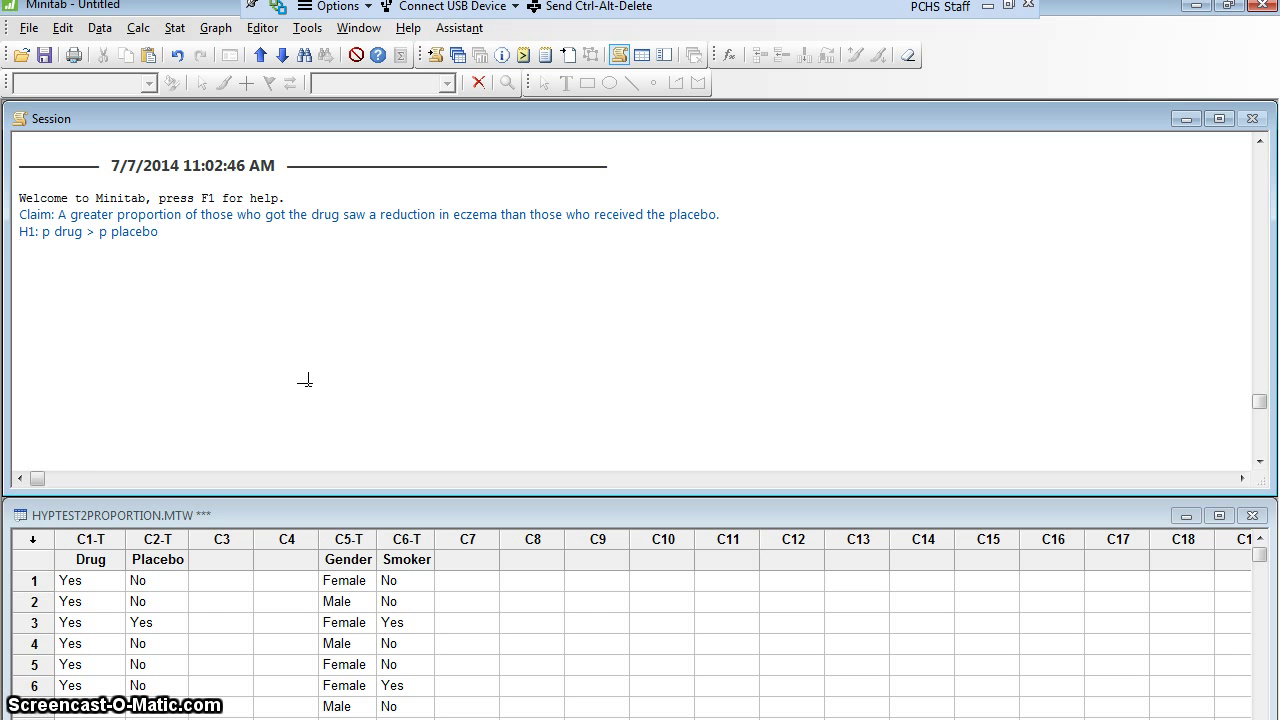
type("H0:")
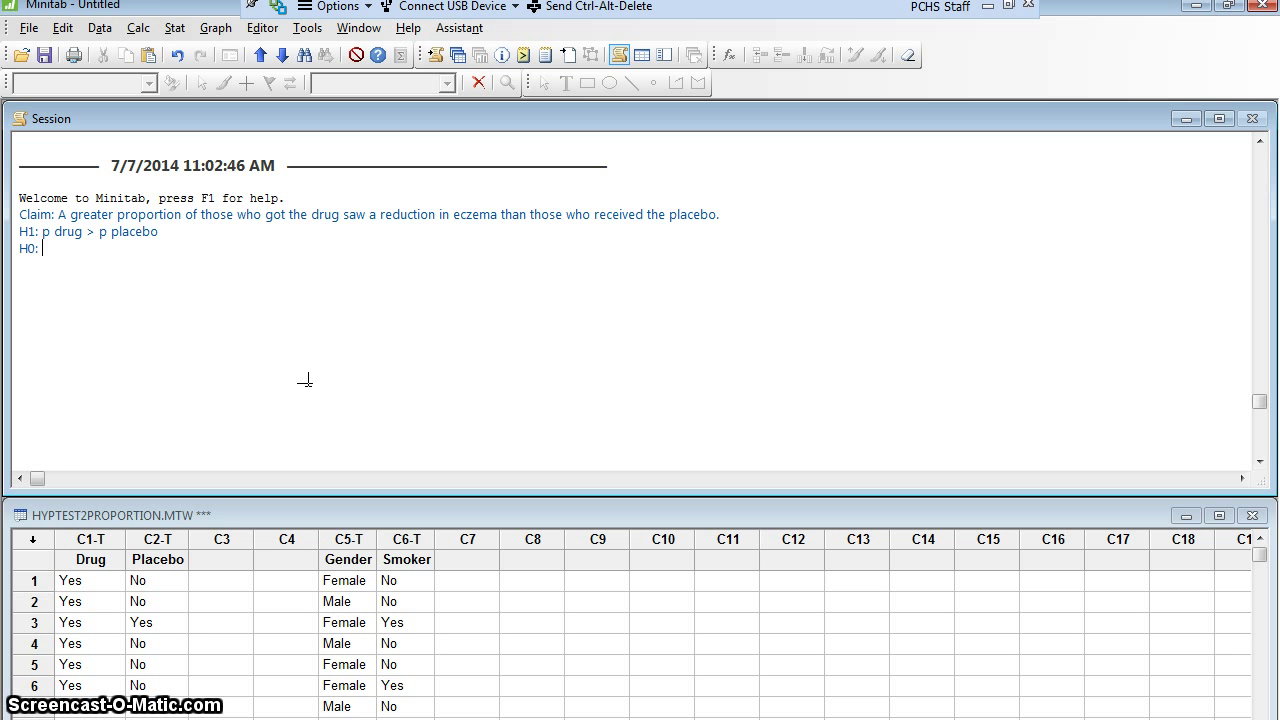
type("p drug = p placebo")
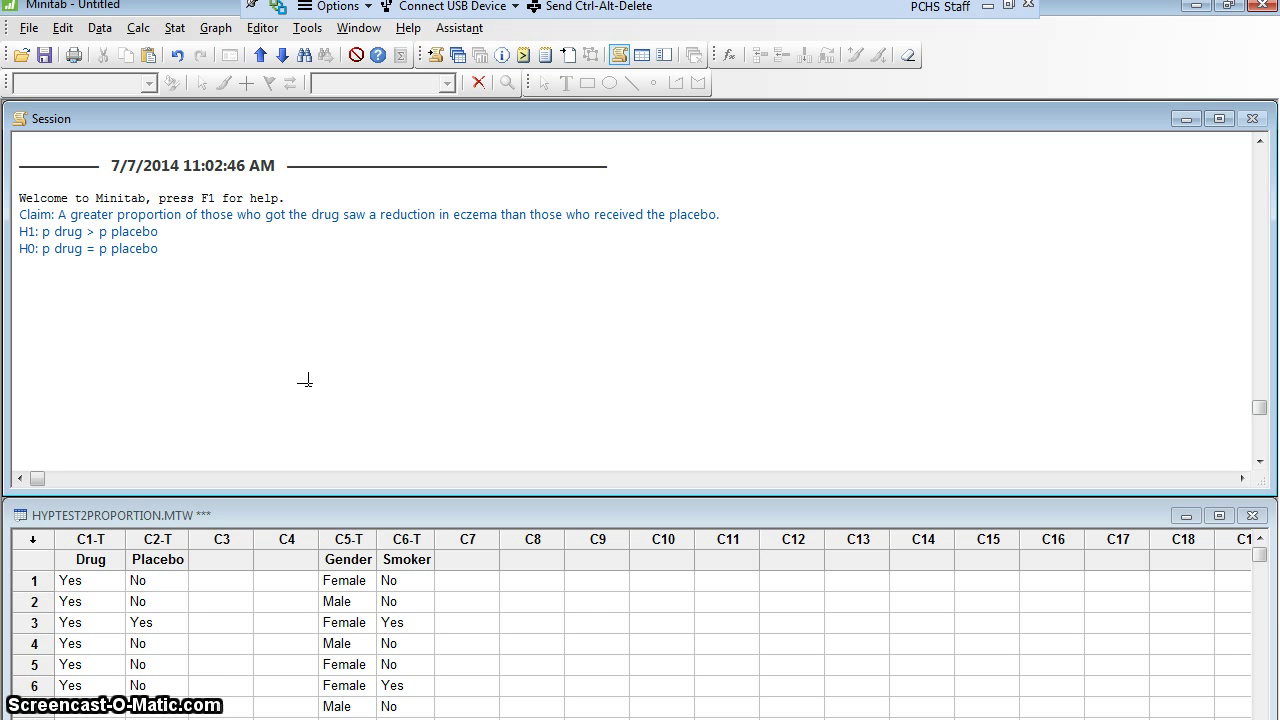
Add '95% confidence' and 'alpha = 0.05' beneath the hypotheses.
type("95% conf")
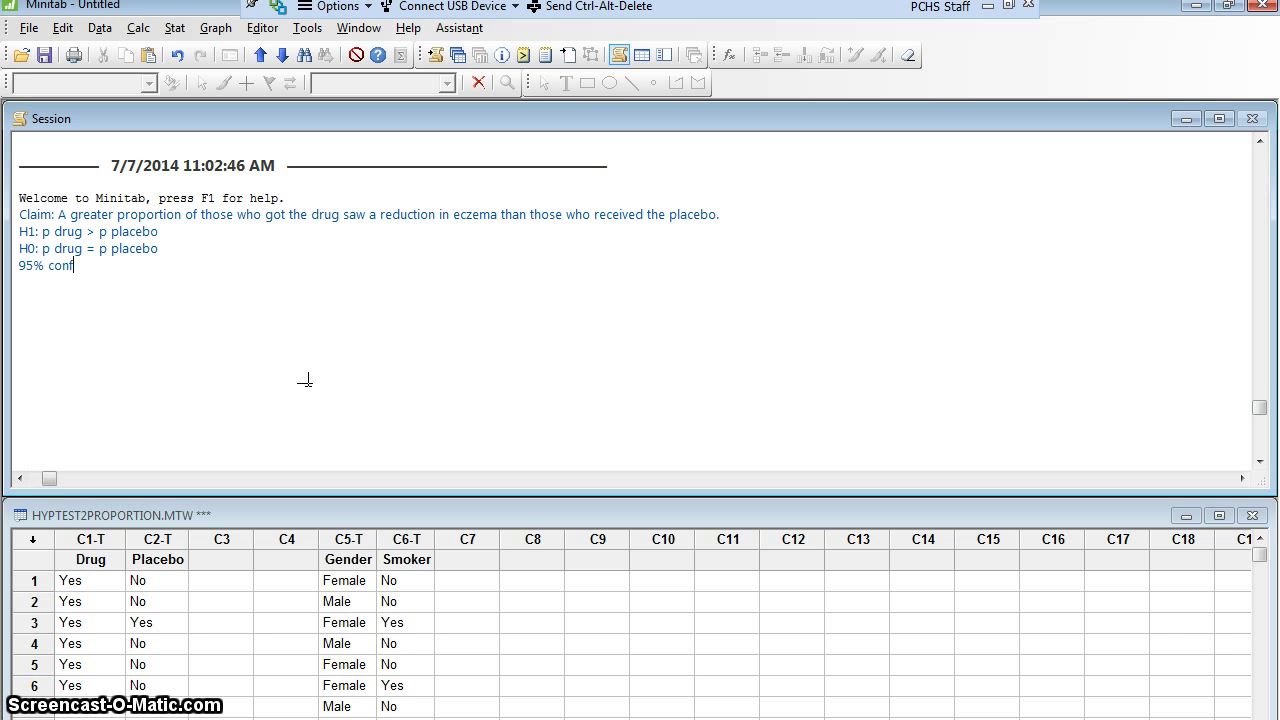
type("idence")
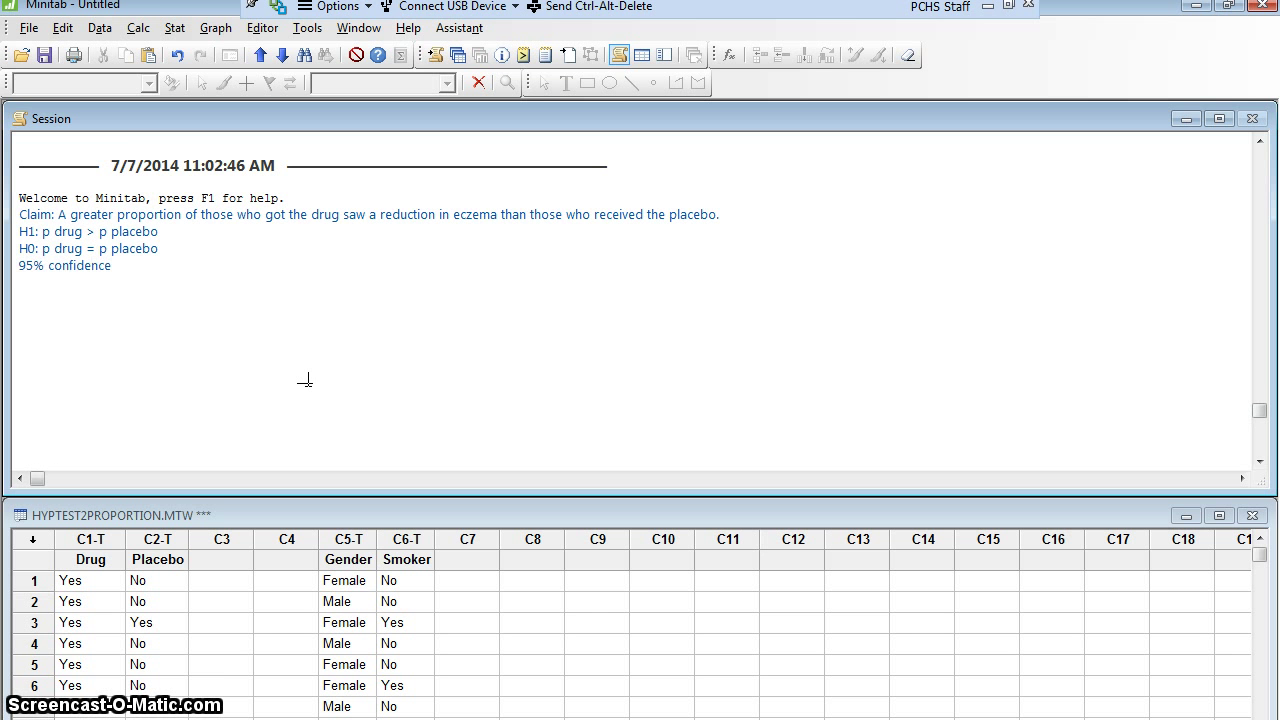
type("alpha")
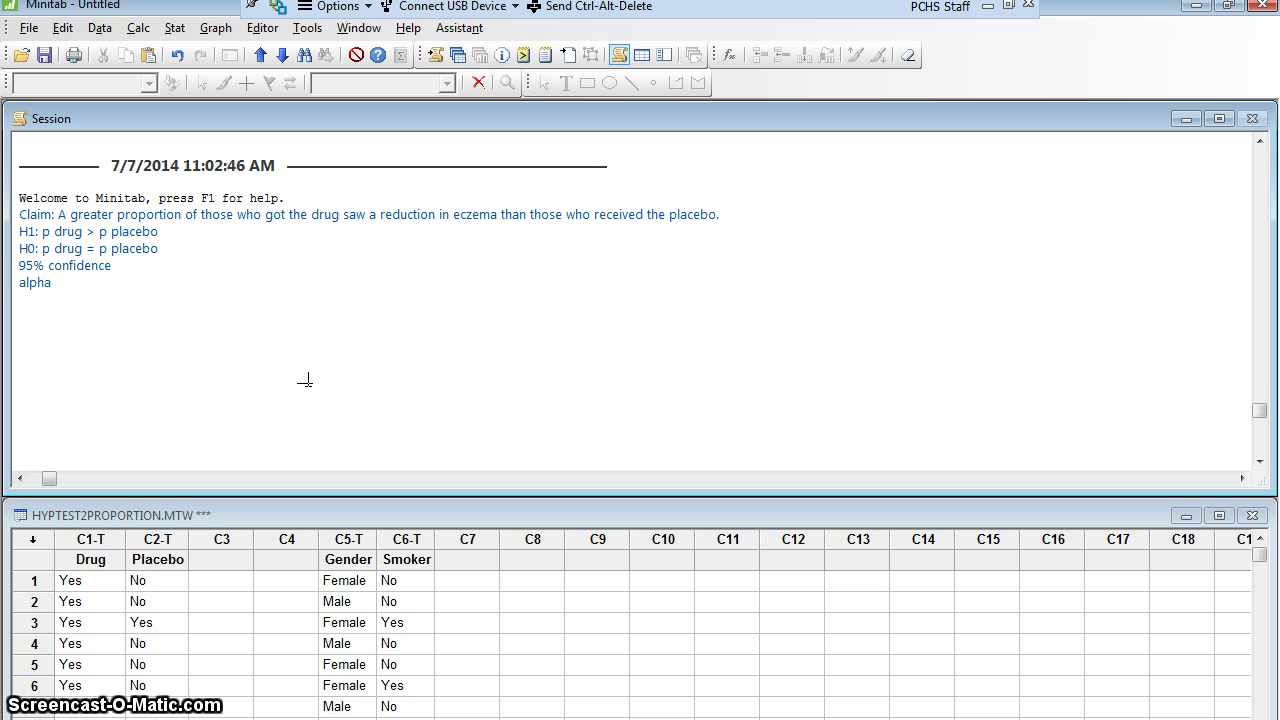
type("= 0.05")
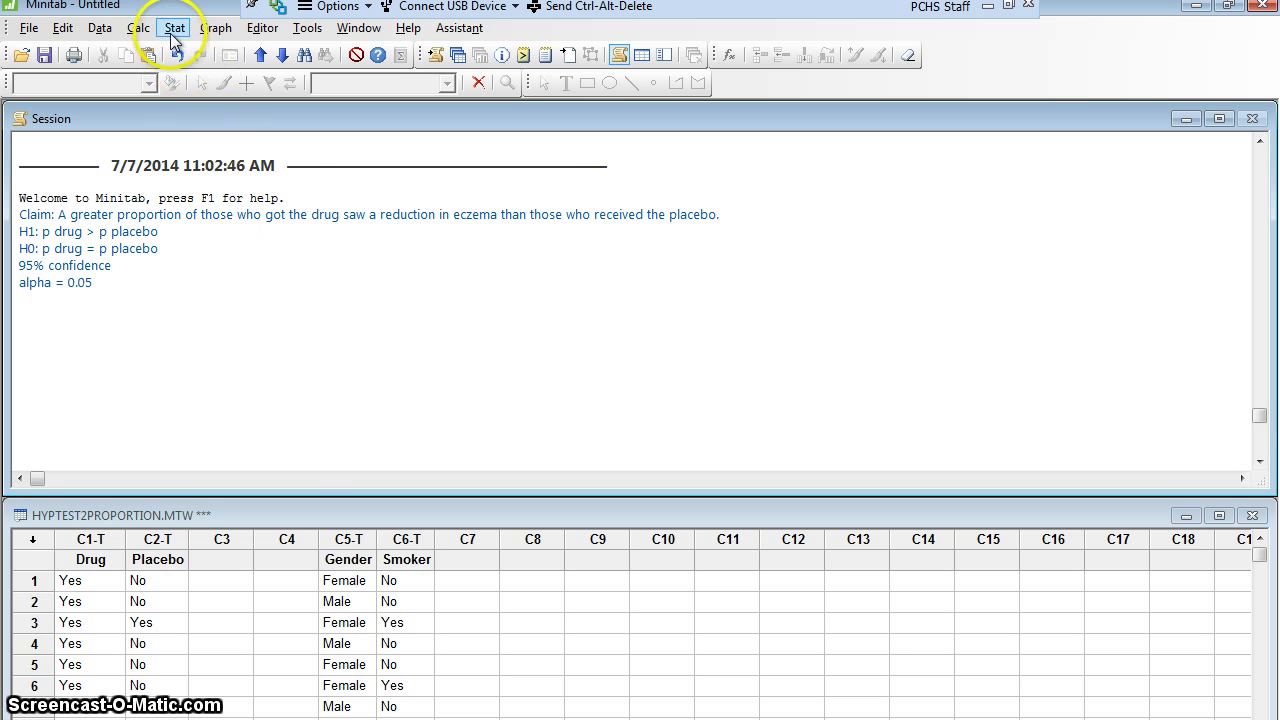
Start a 2 Proportions test with Drug and Placebo each in its own column.
left_click(172, 28)
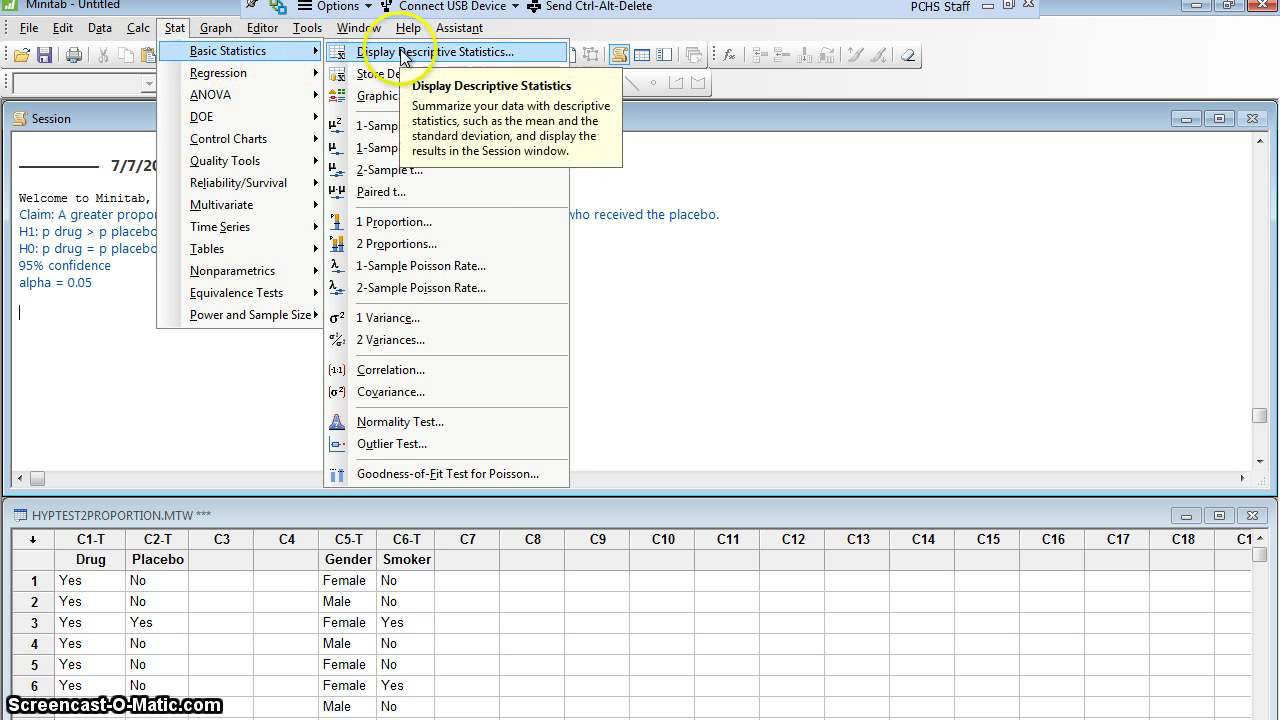
mouse_move(398, 244)
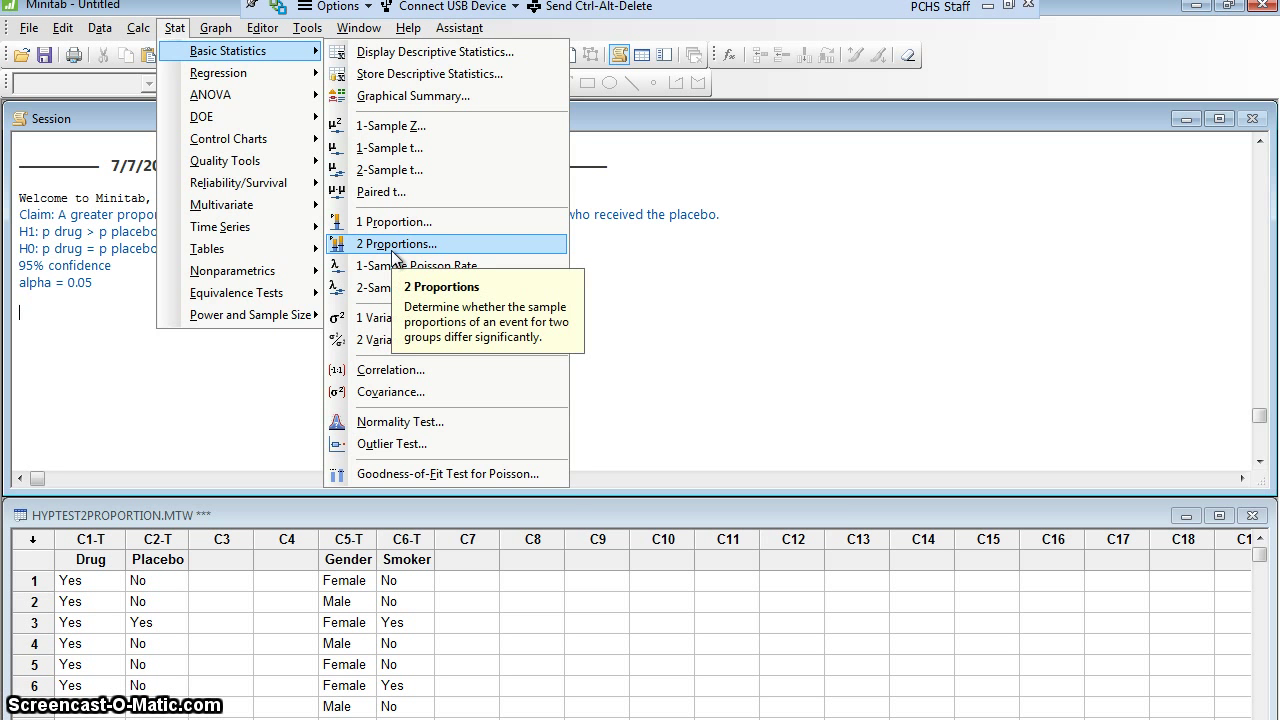
left_click(398, 244)
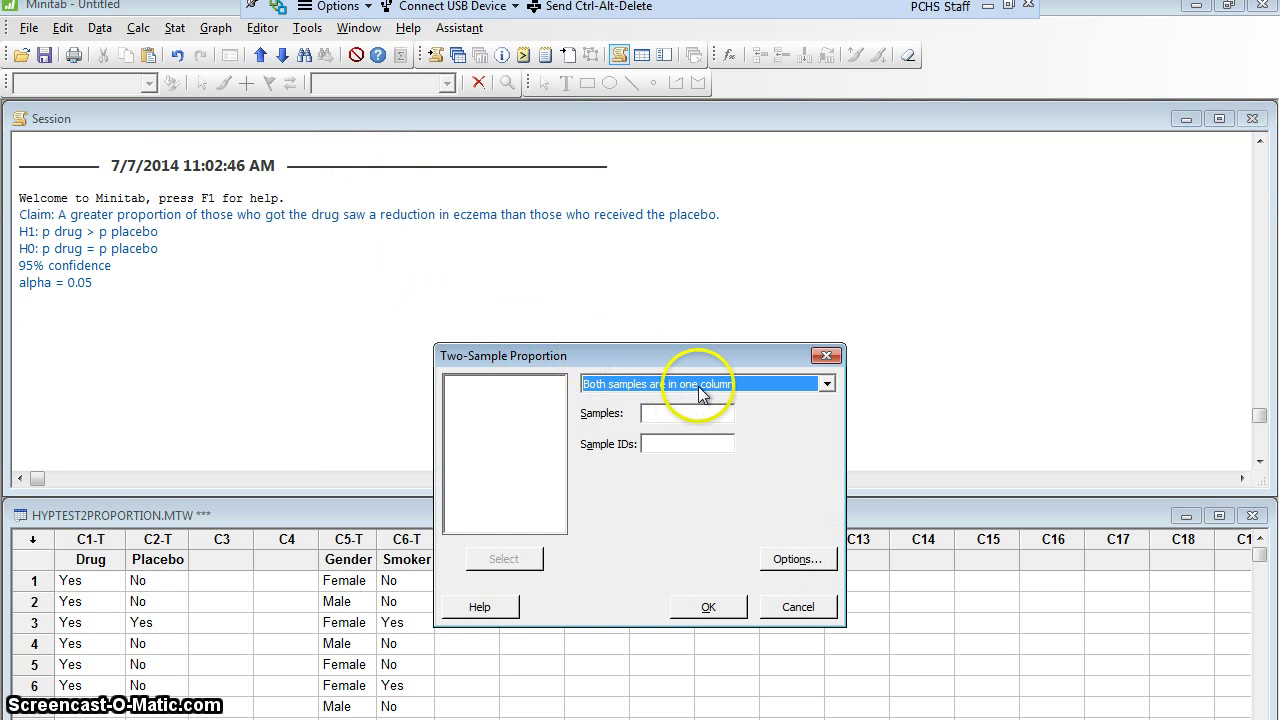
mouse_move(604, 396)
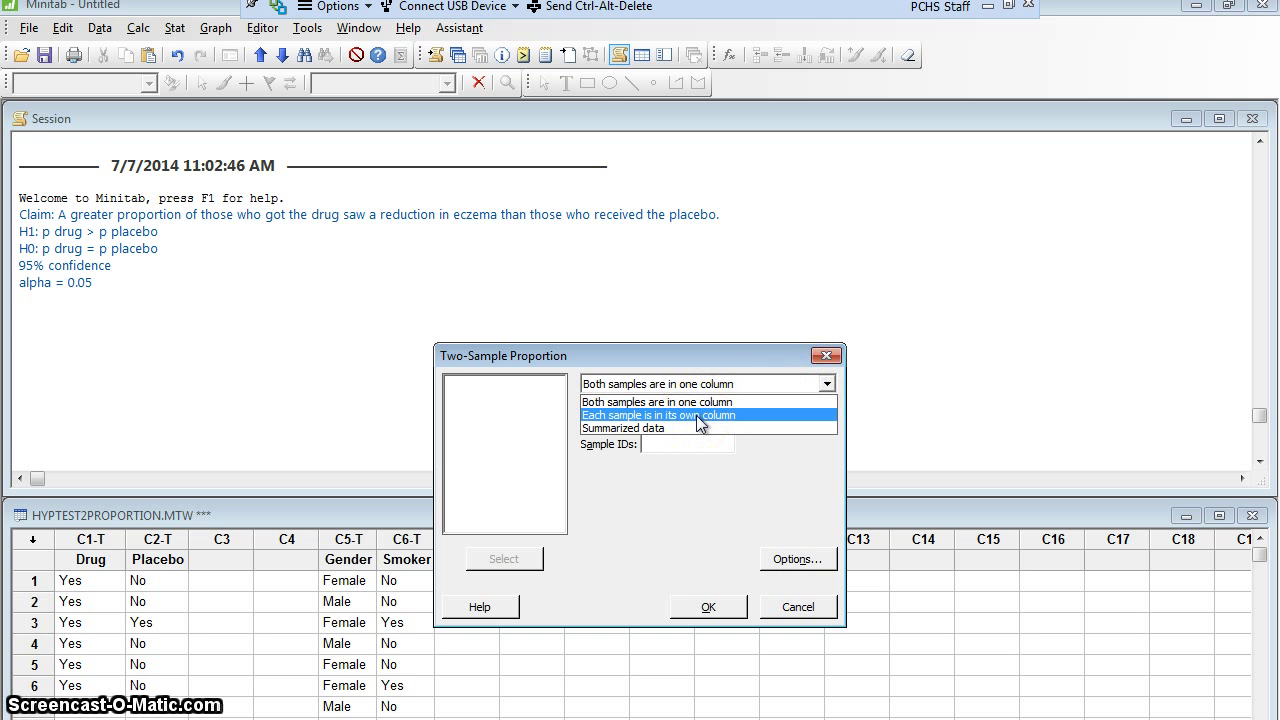
left_click(656, 414)
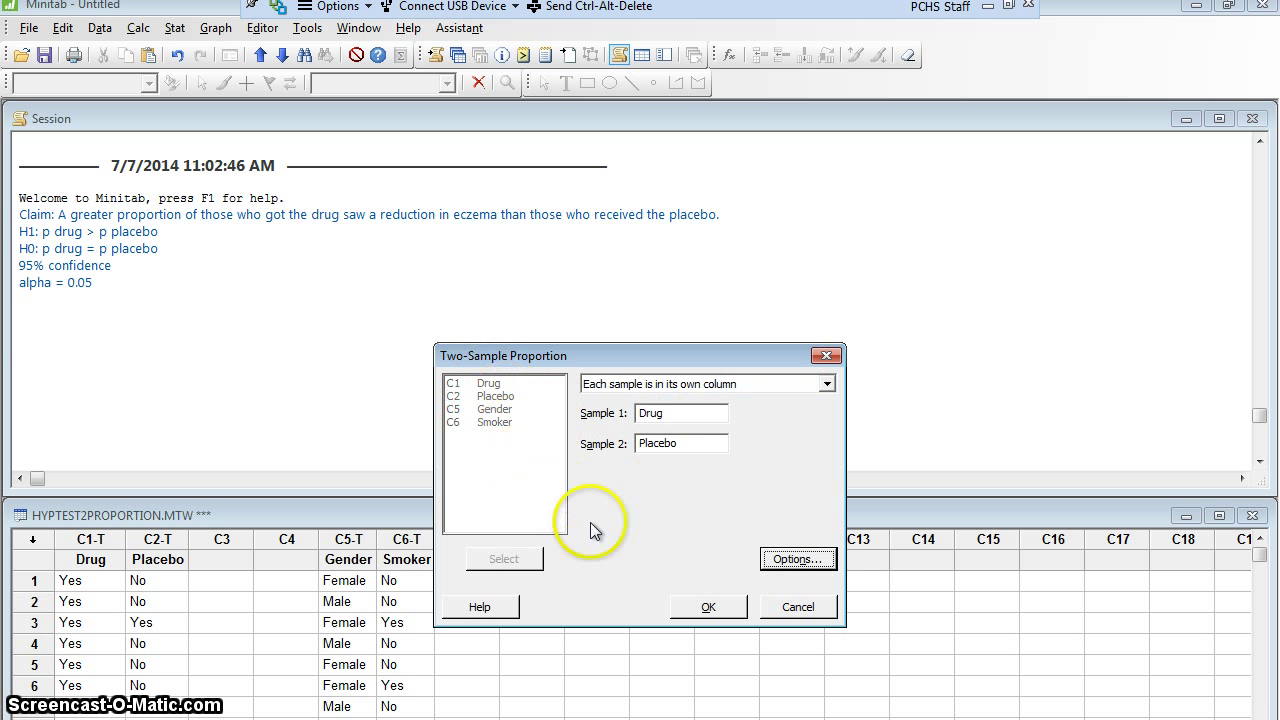
left_click(796, 560)
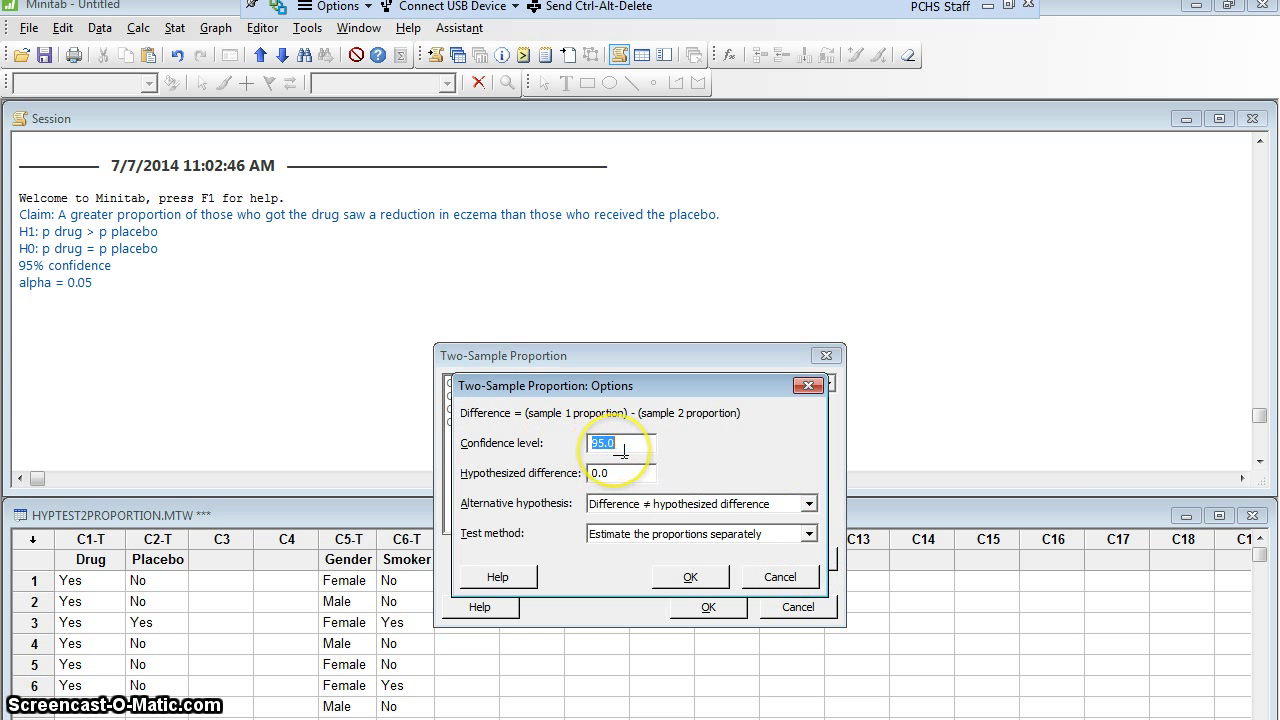
Set 95.0 confidence, a greater-than alternative, and separate proportion estimation, then accept the options.
left_click(620, 472)
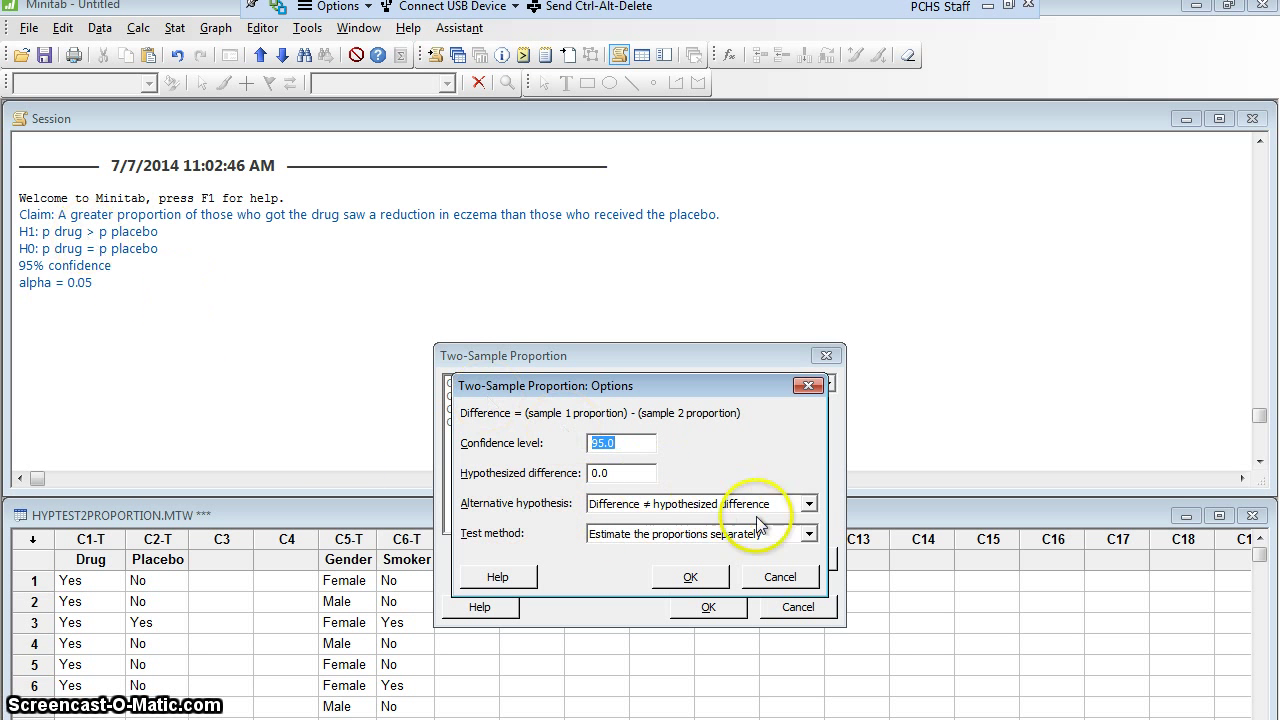
left_click(808, 504)
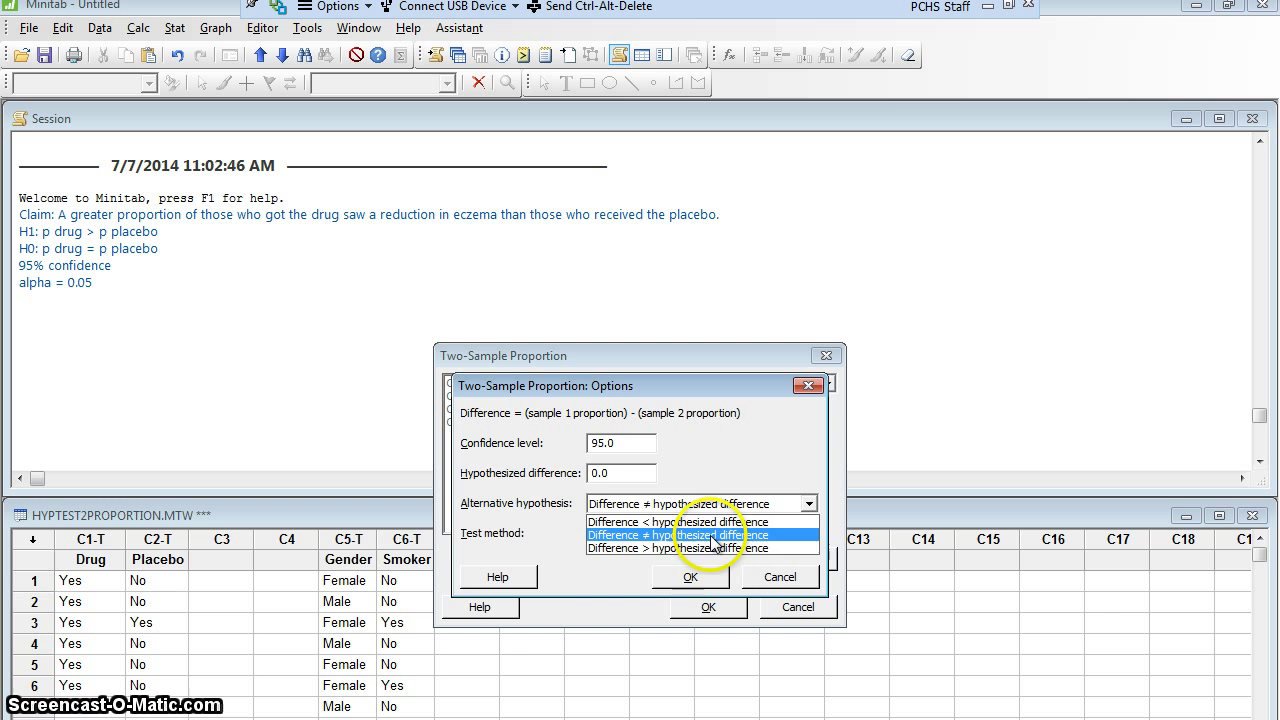
left_click(700, 548)
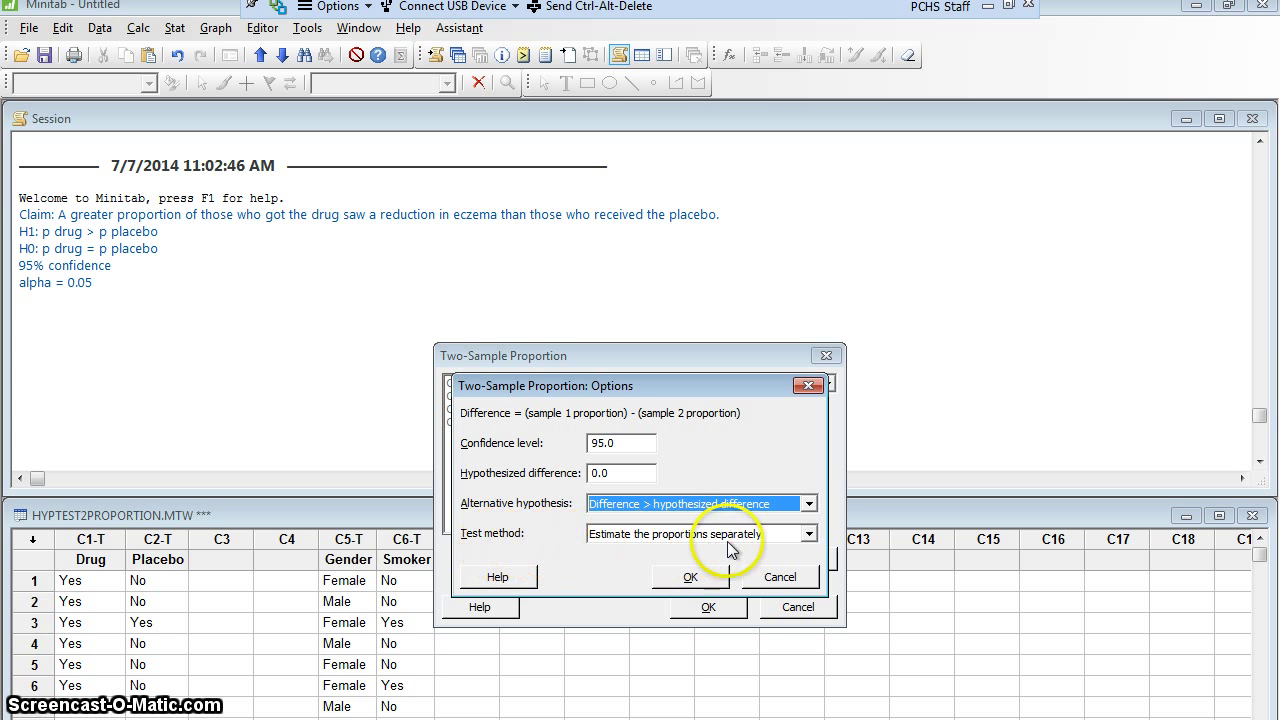
left_click(808, 532)
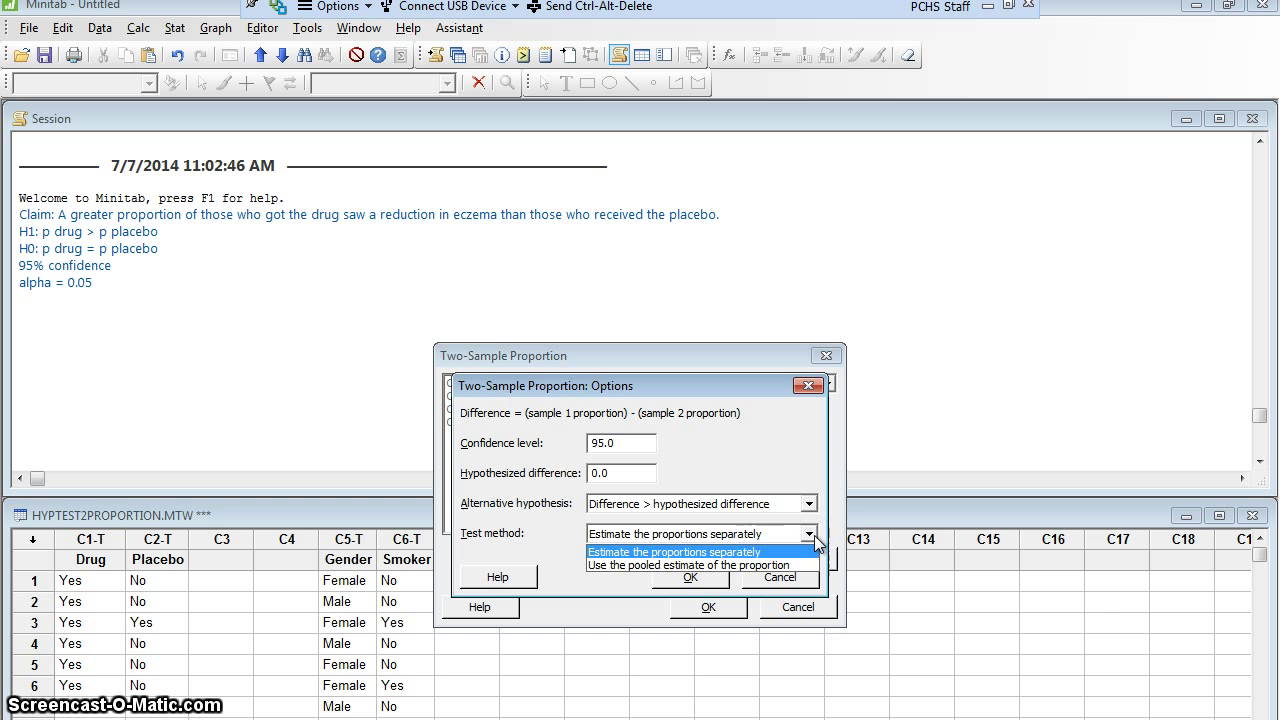
left_click(696, 564)
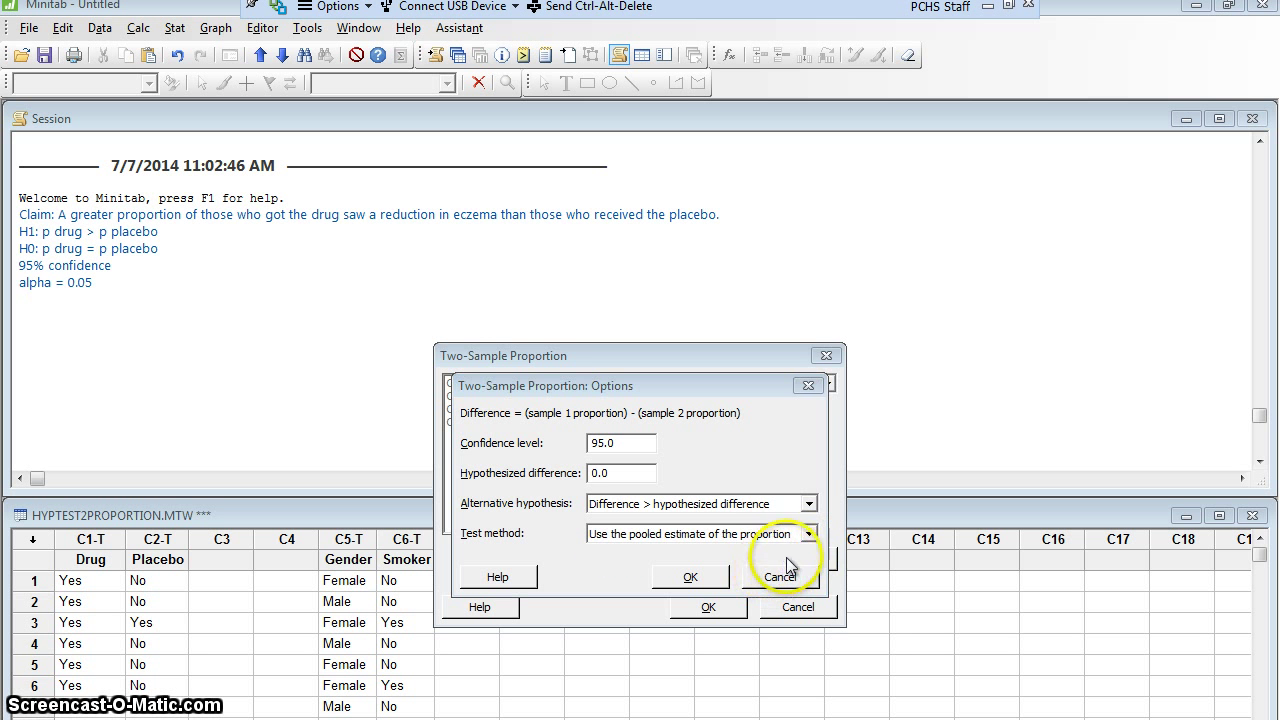
left_click(810, 532)
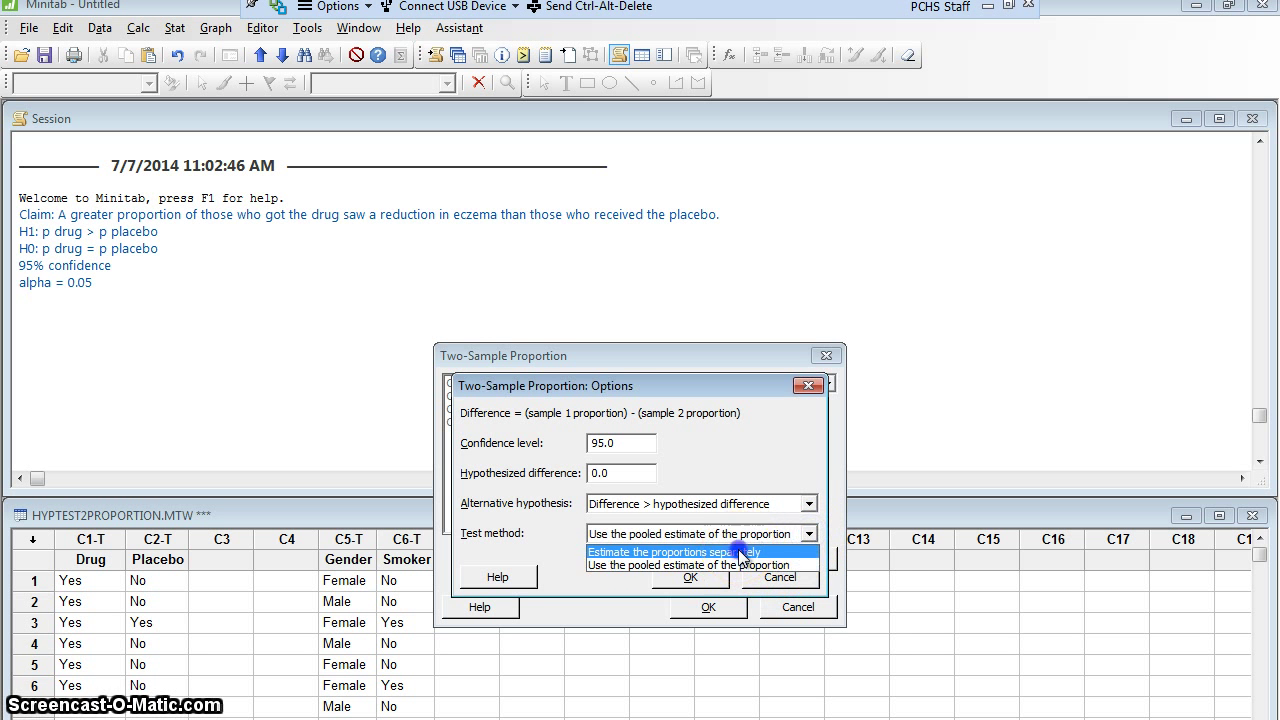
left_click(670, 552)
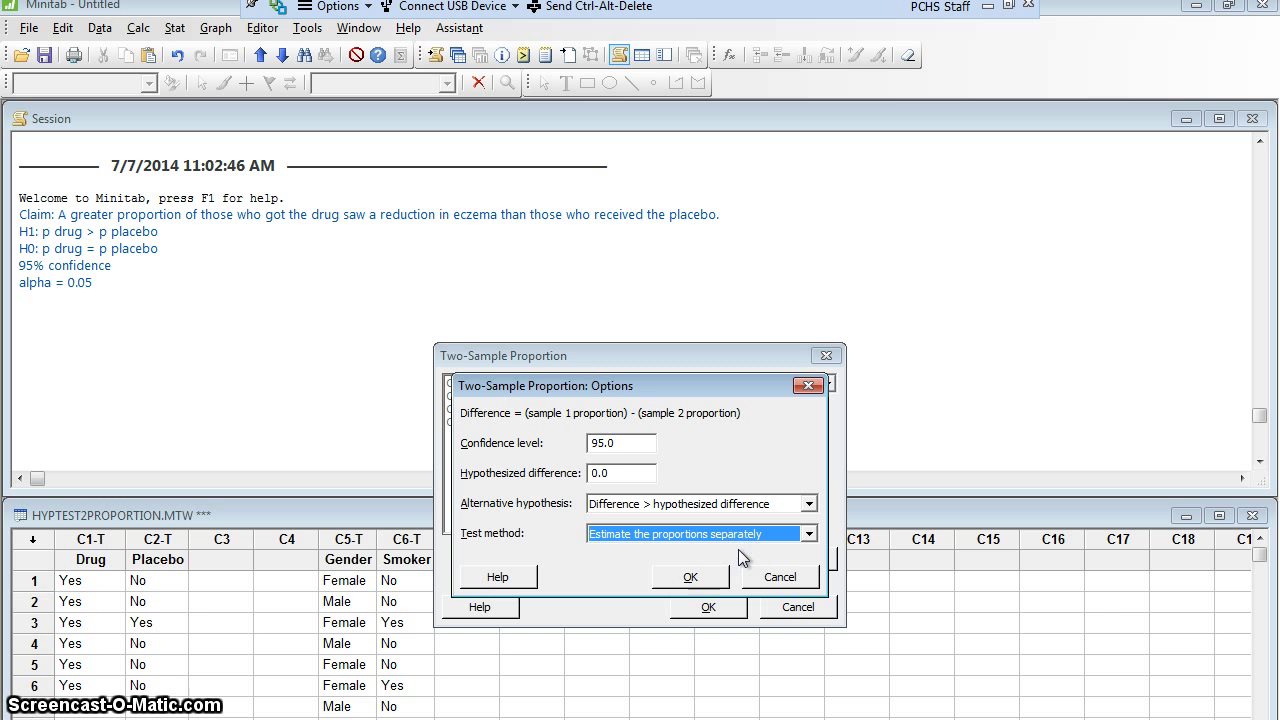
left_click(690, 576)
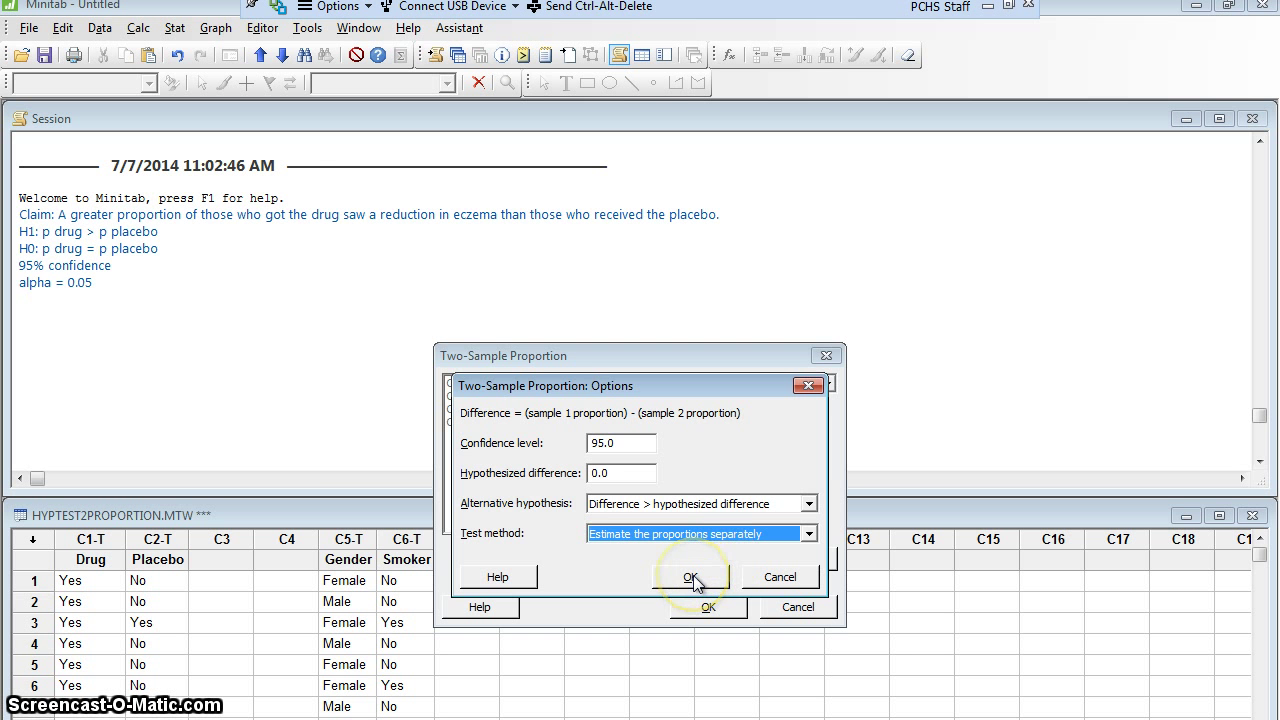
left_click(690, 576)
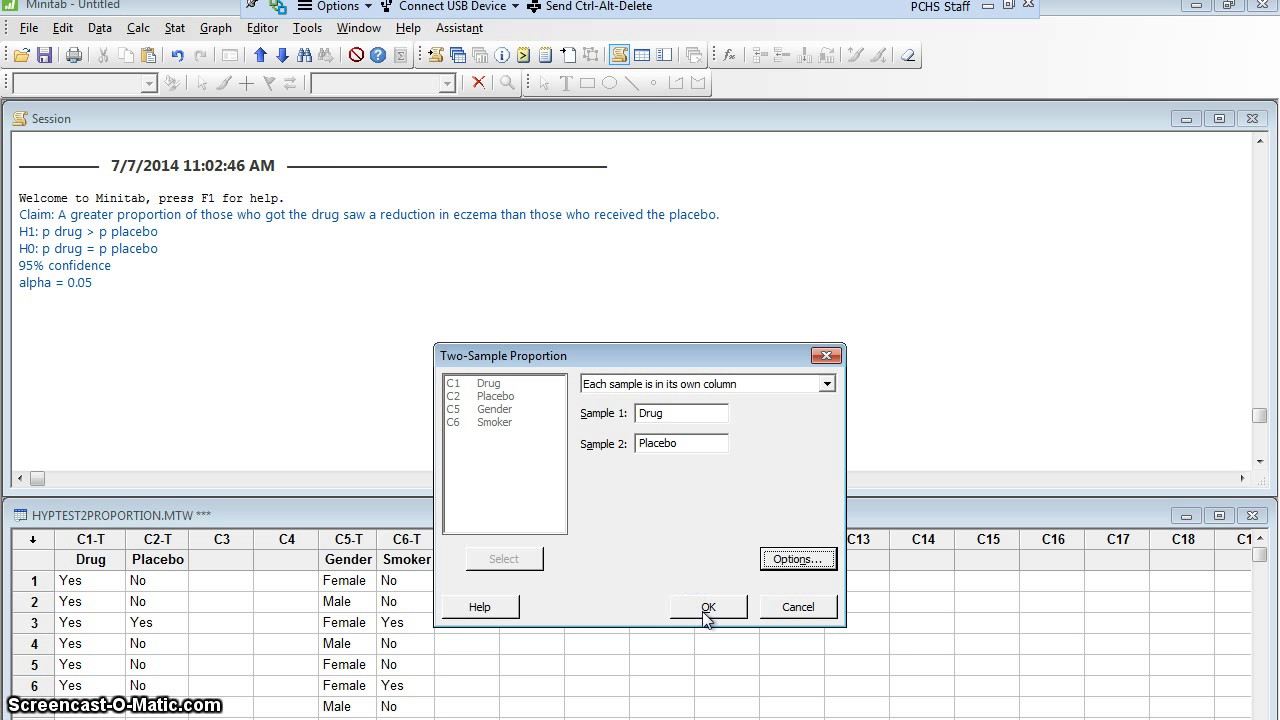
Run the test, giving Drug 0.719 vs Placebo 0.385, Z = 3.81, P-Value = 0.000.
left_click(708, 608)
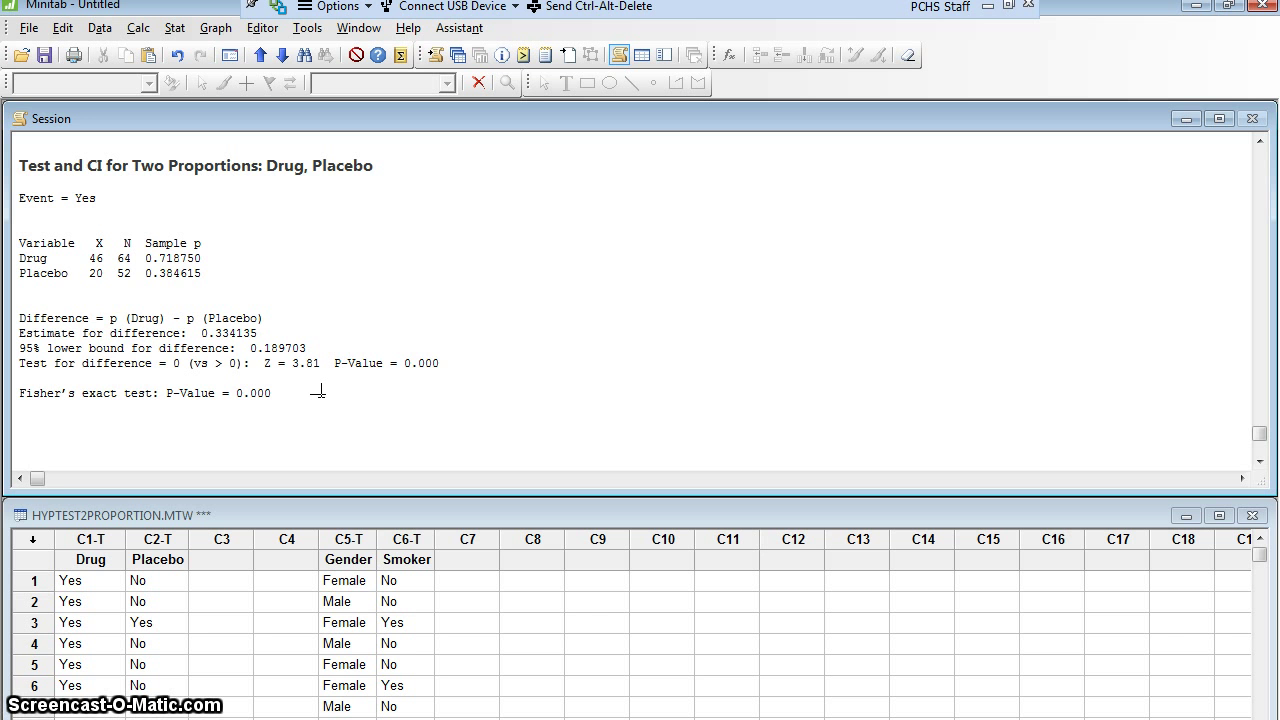
Write the conclusion: with 95% confidence, enough evidence that drug recipients see reduced eczema versus placebo.
type("With")
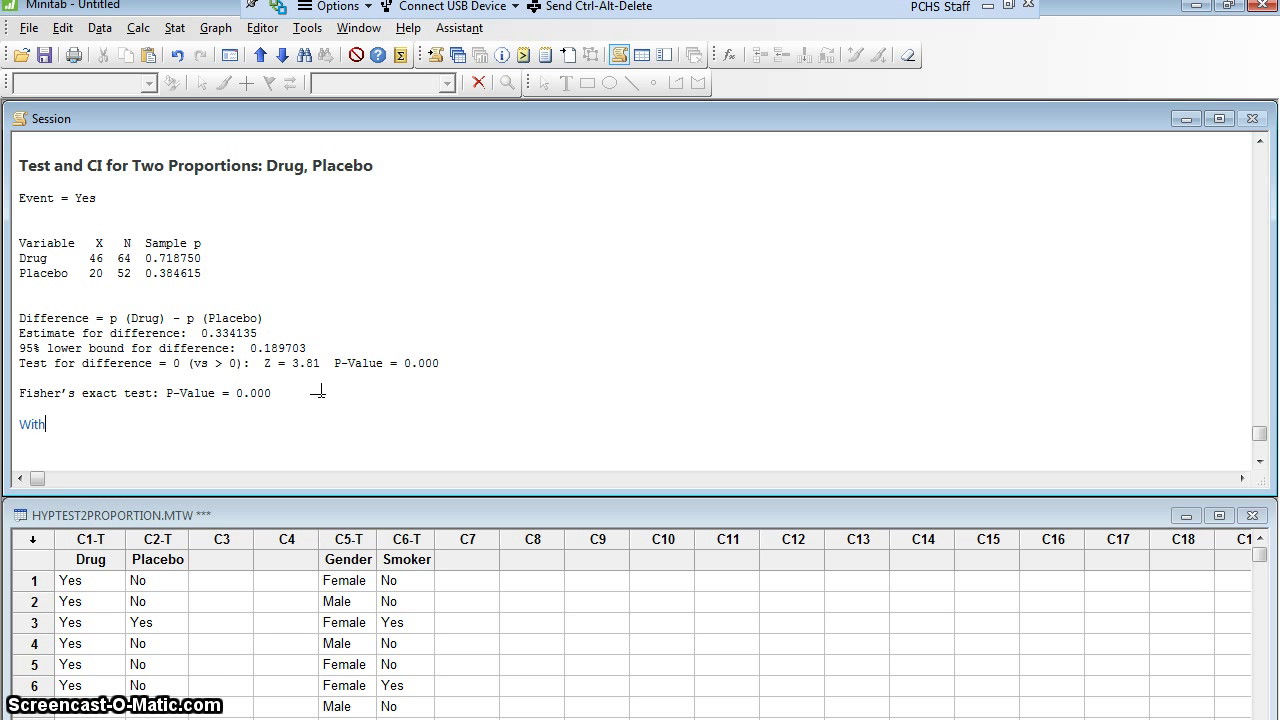
type("95% confidence,")
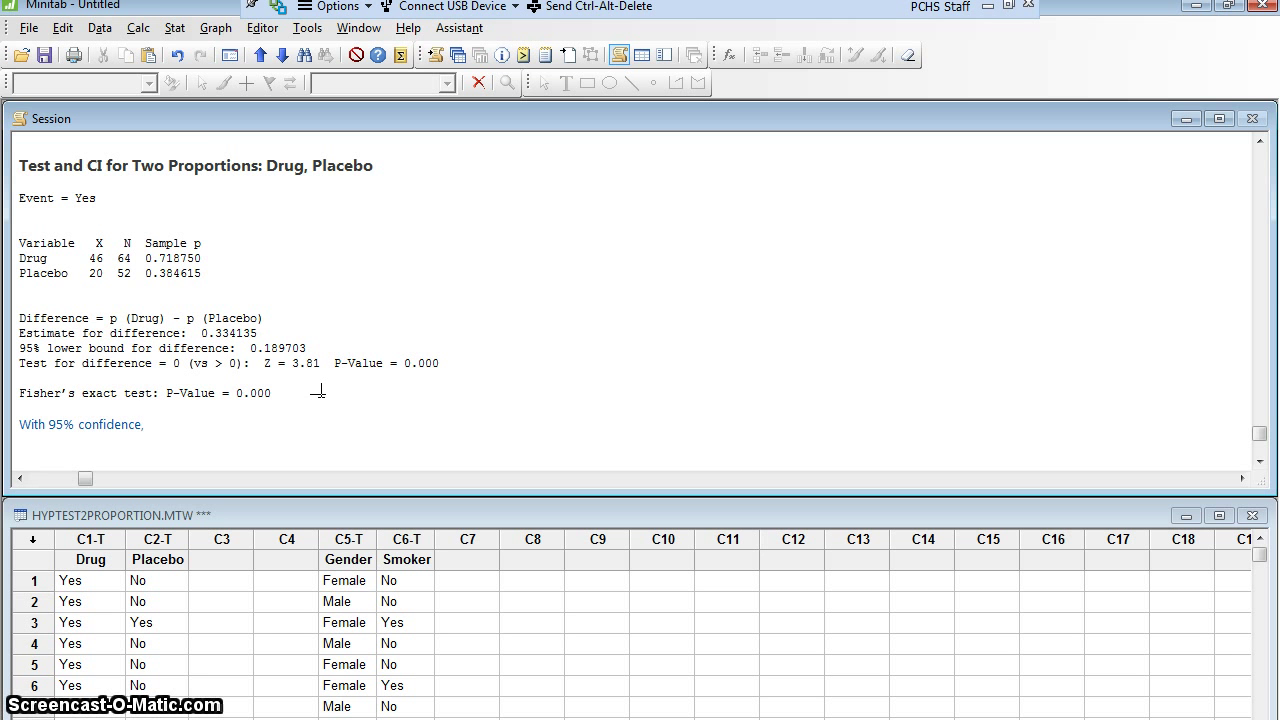
type("there is enoug")
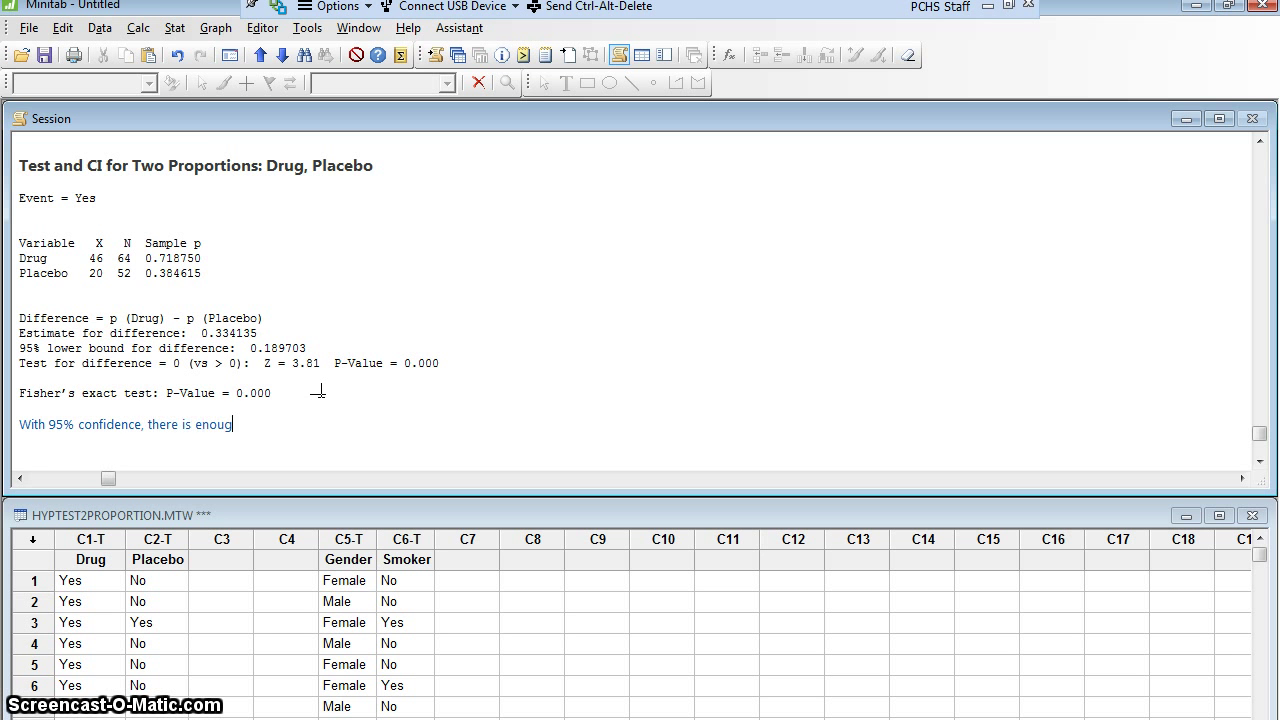
type("h evidence")
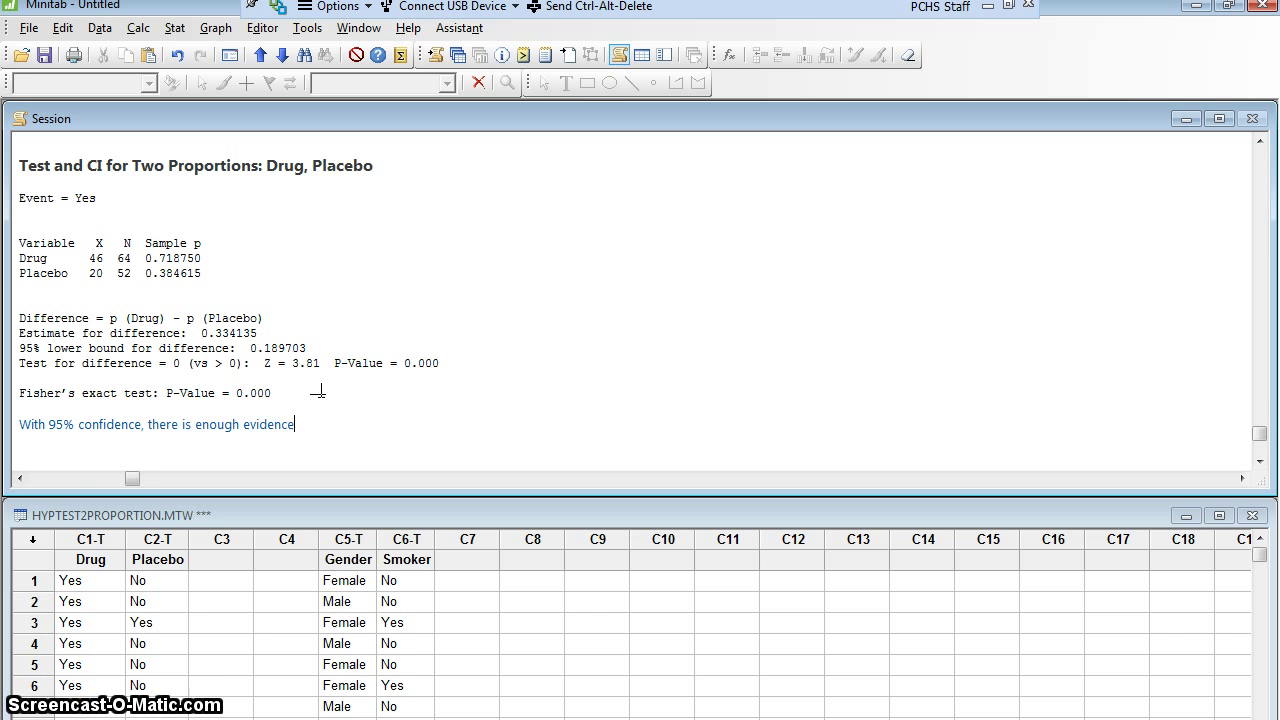
type("to warrant the claim that a greater proportion of")
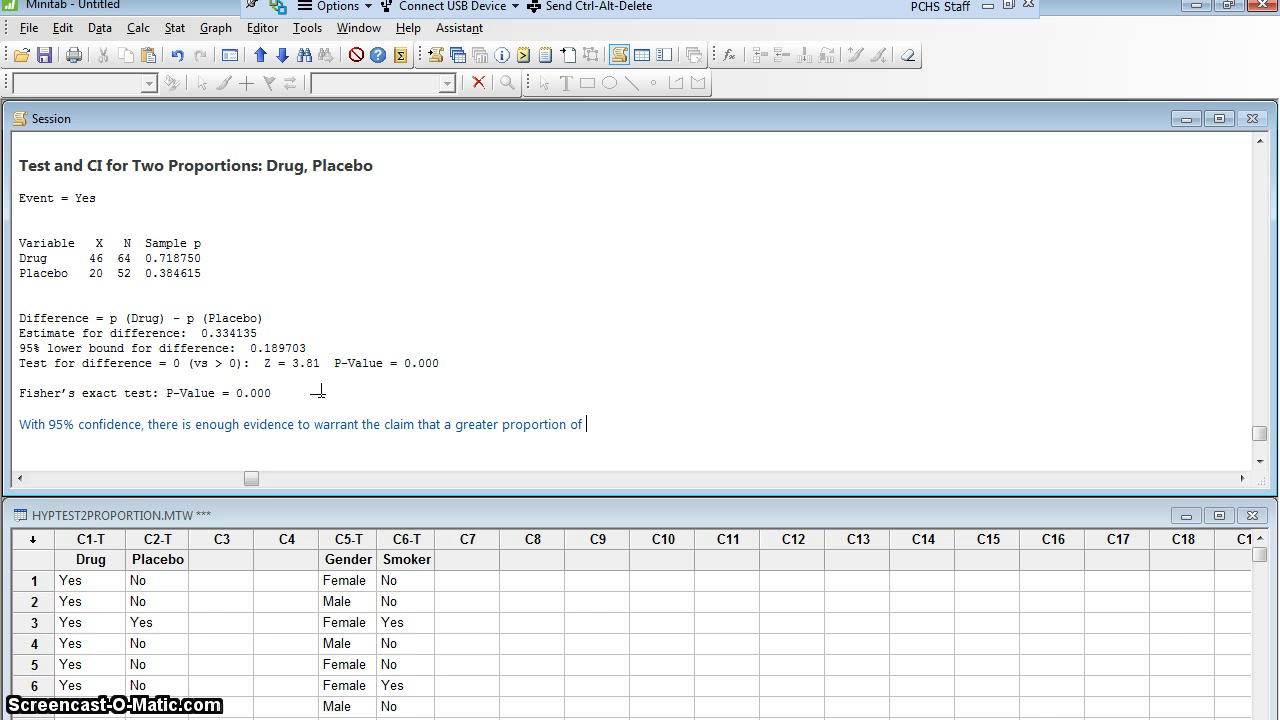
type("those who receive the drug")
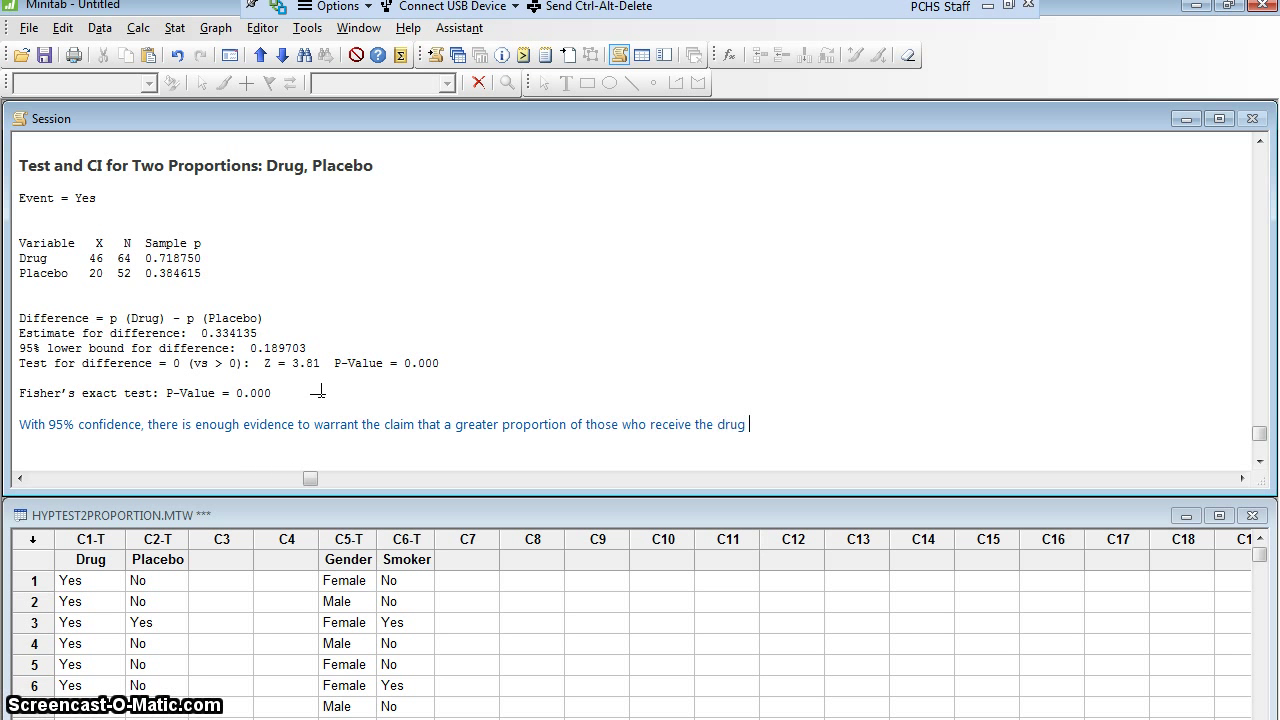
type("see a reduction in e")
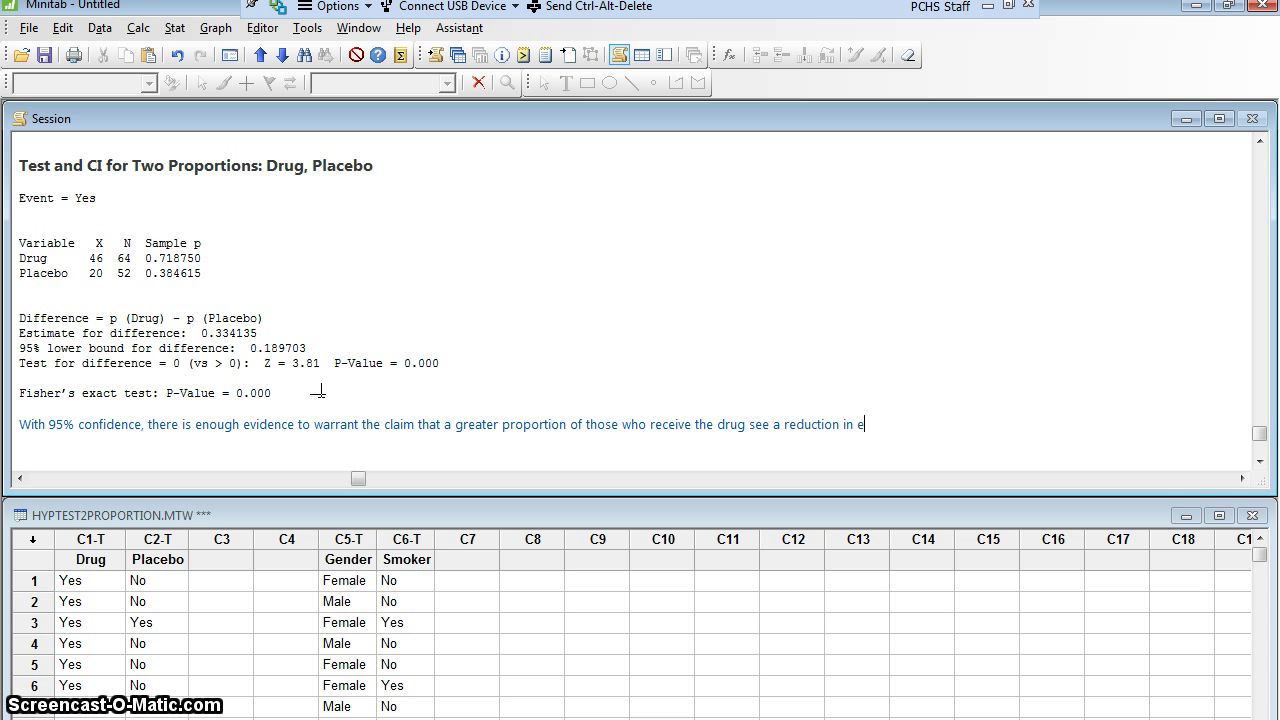
type("czema")
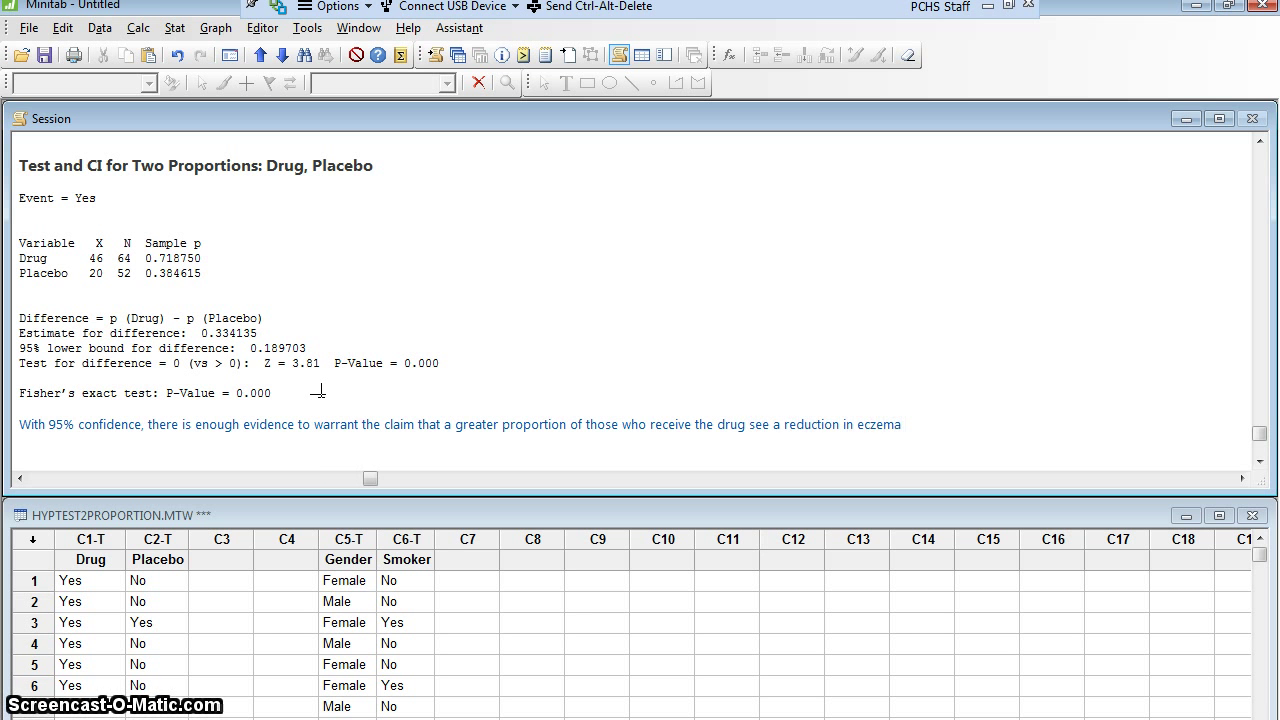
type("compared to those who receive place")
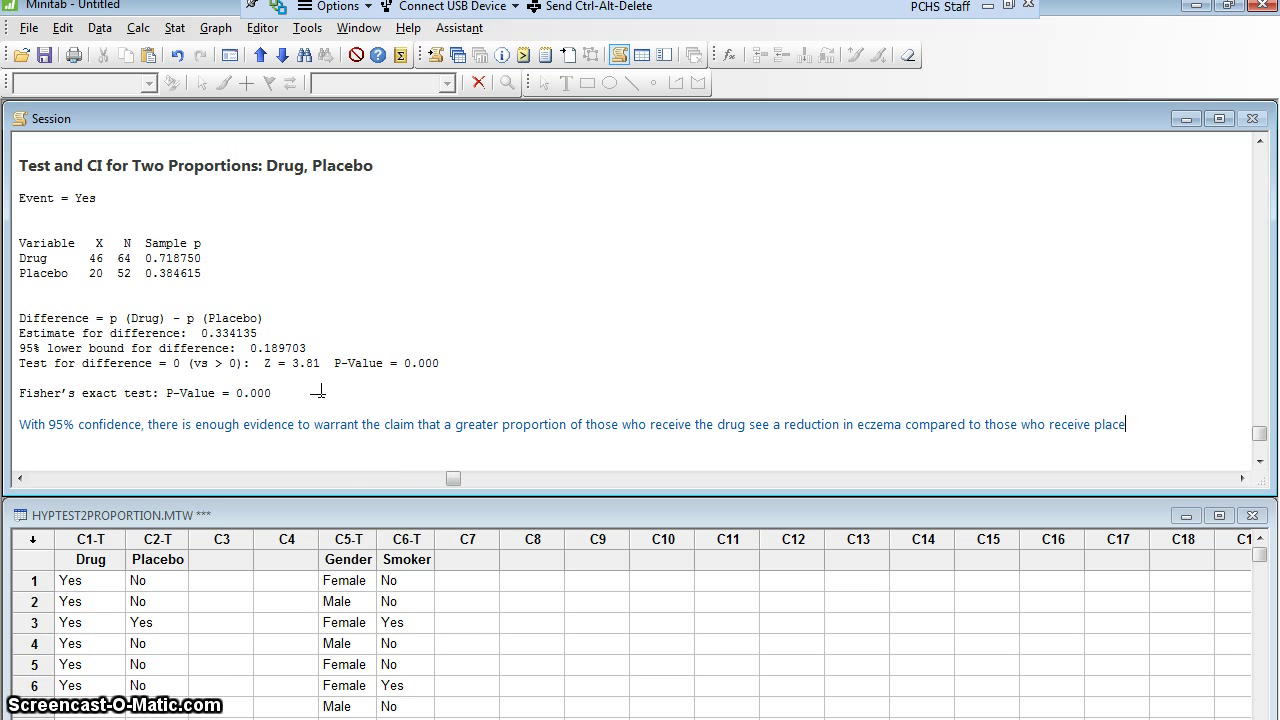
type("bo.")
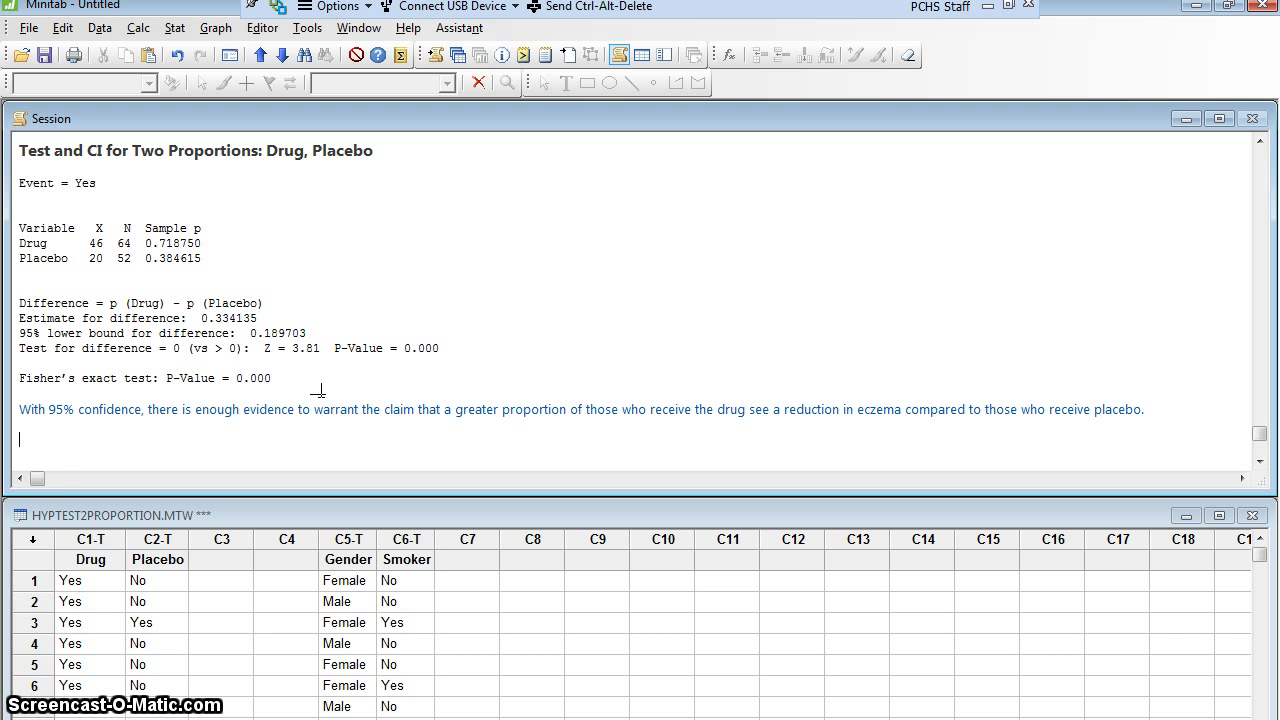
Write the smoker claim and H0: p females = p males.
type("C")
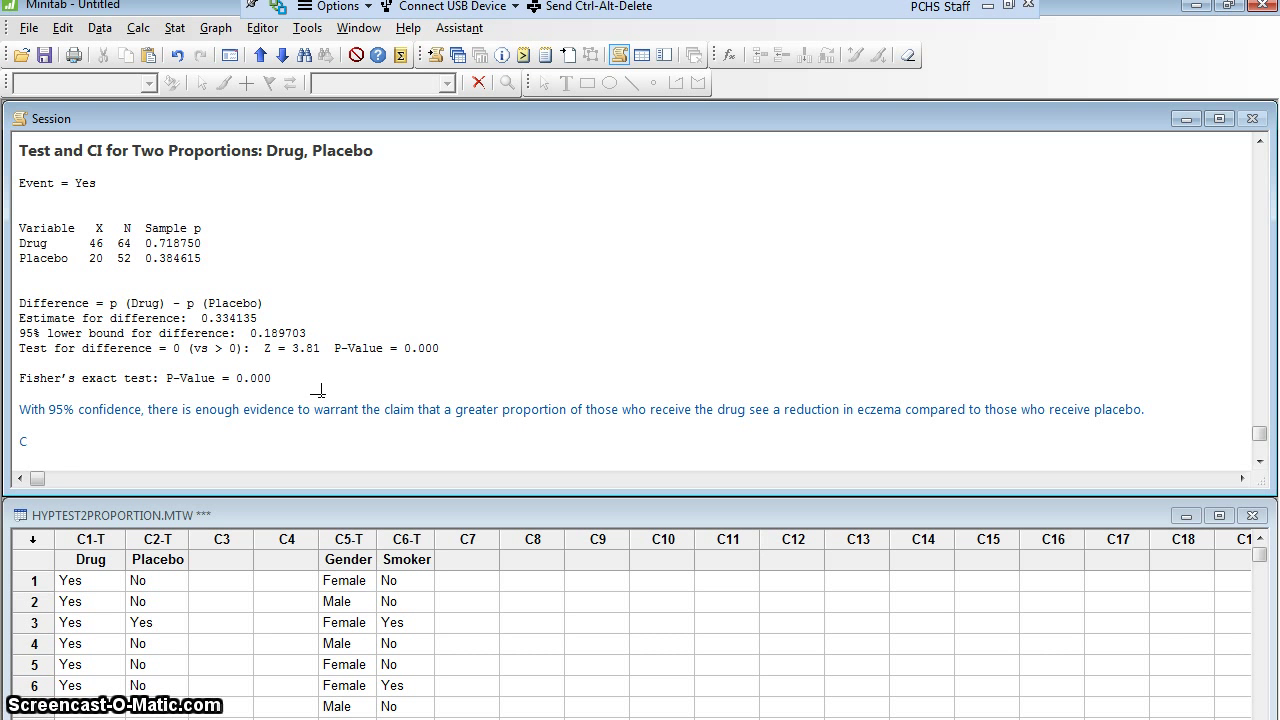
type("laim the prop")
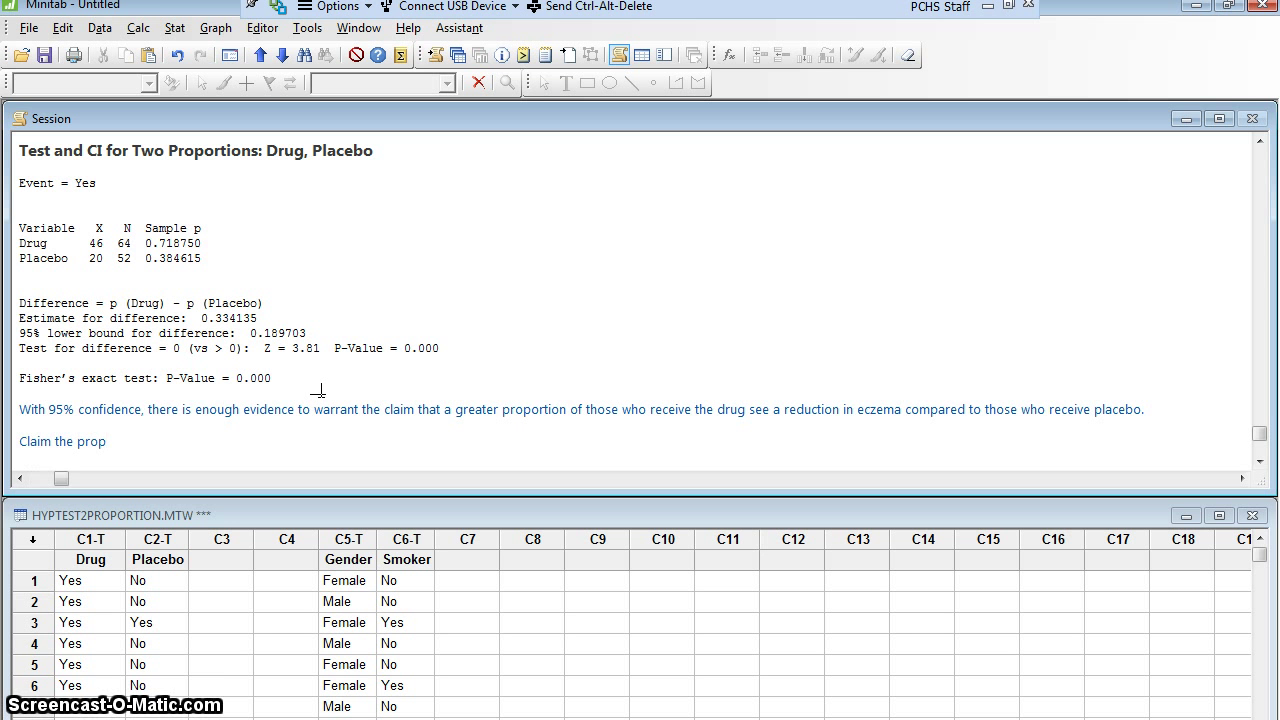
type("ortion of females who smoke")
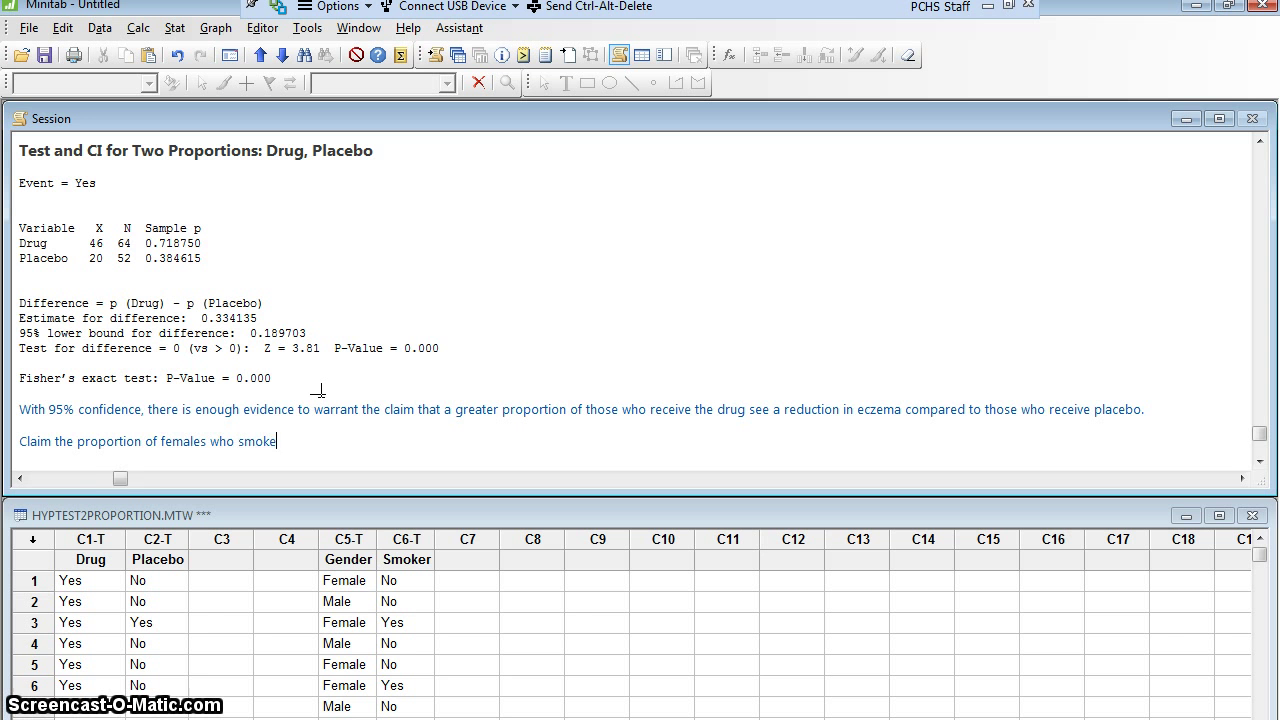
type("is the same as the proportion of")
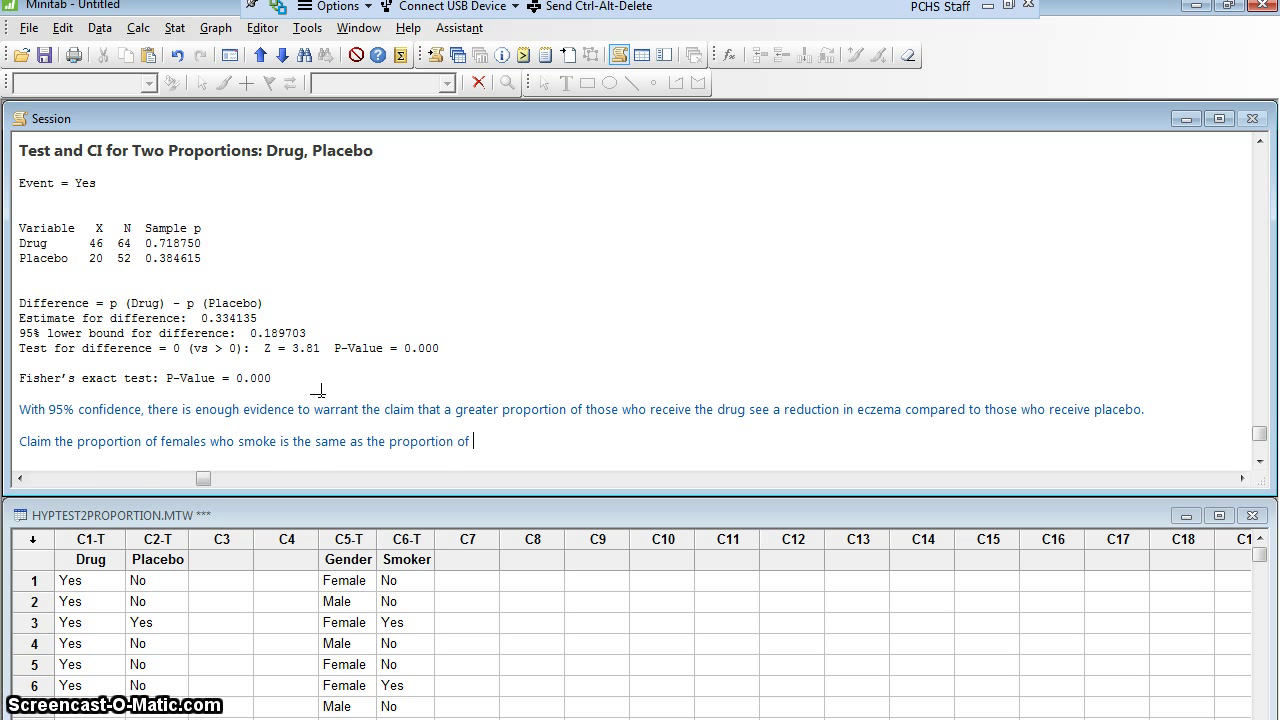
type("males who smoke.")
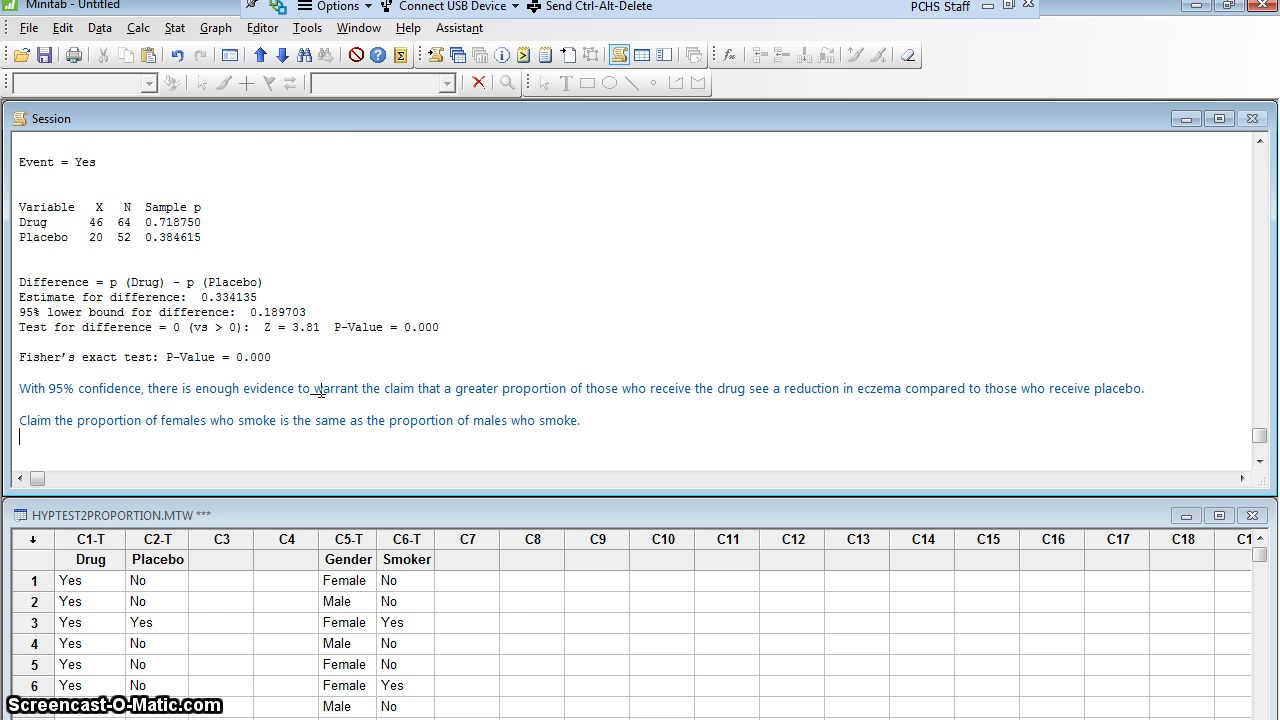
type("H0: p")
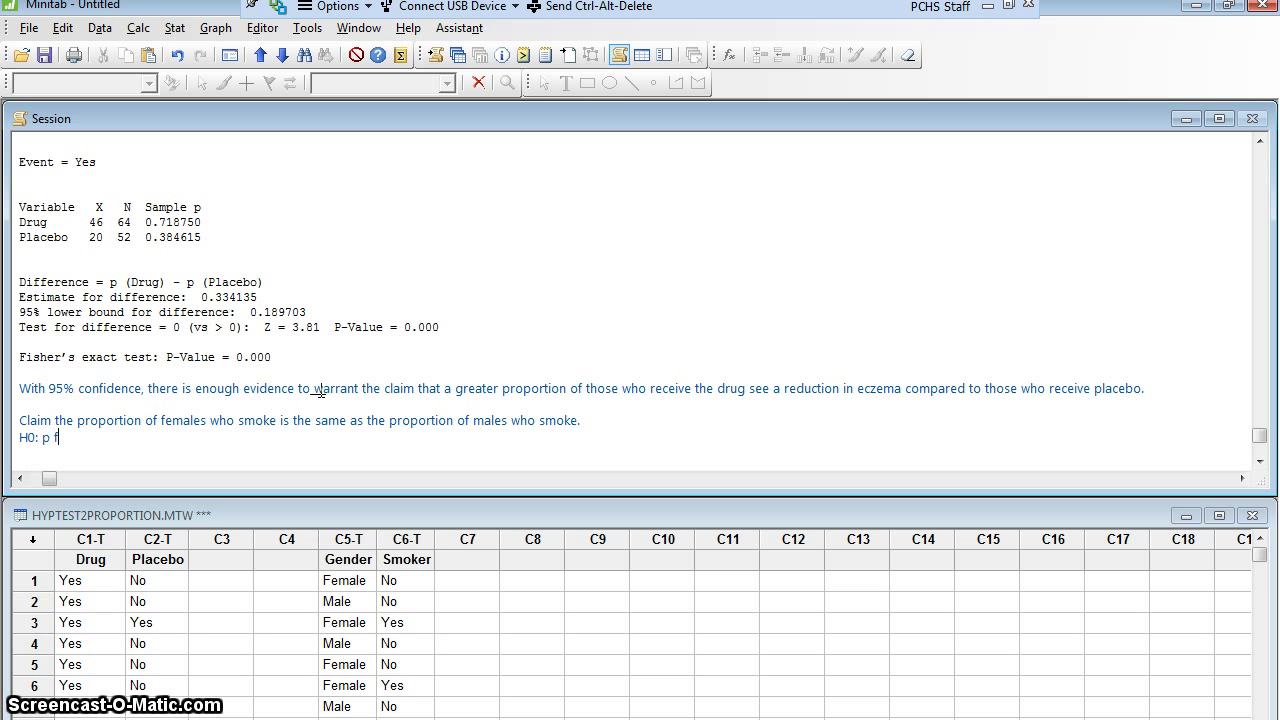
type("female")
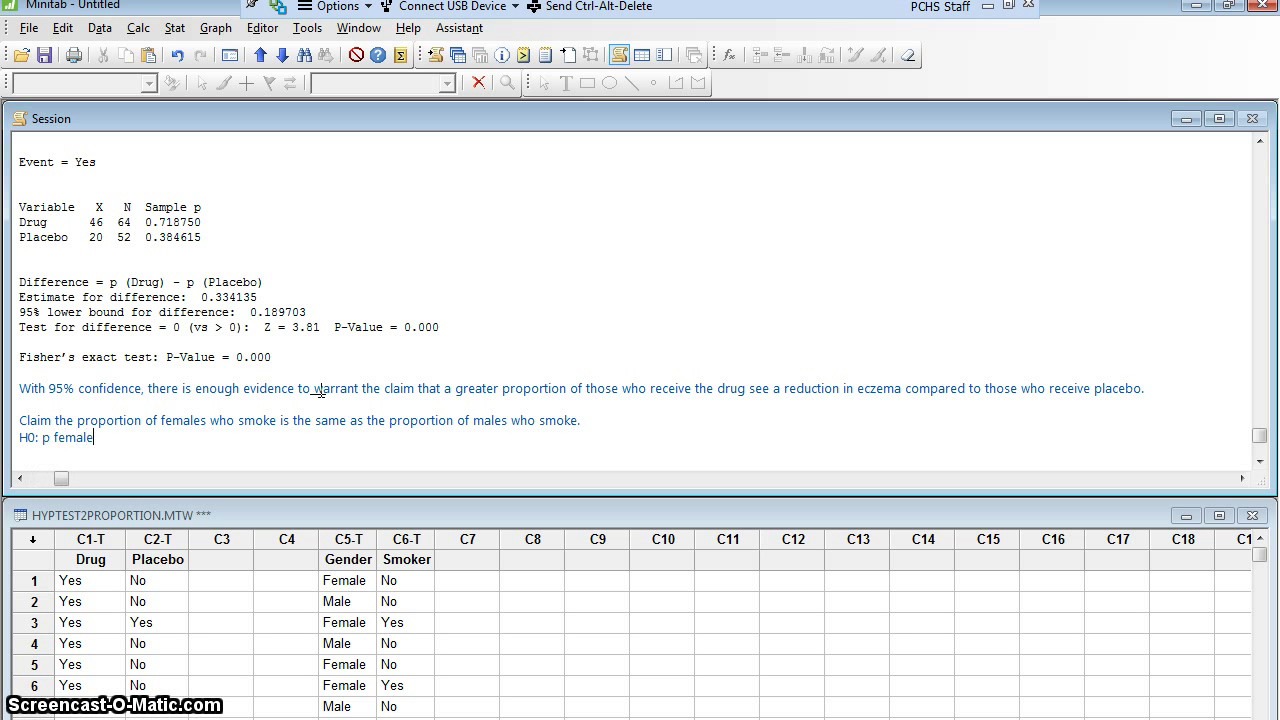
type("s = p males")
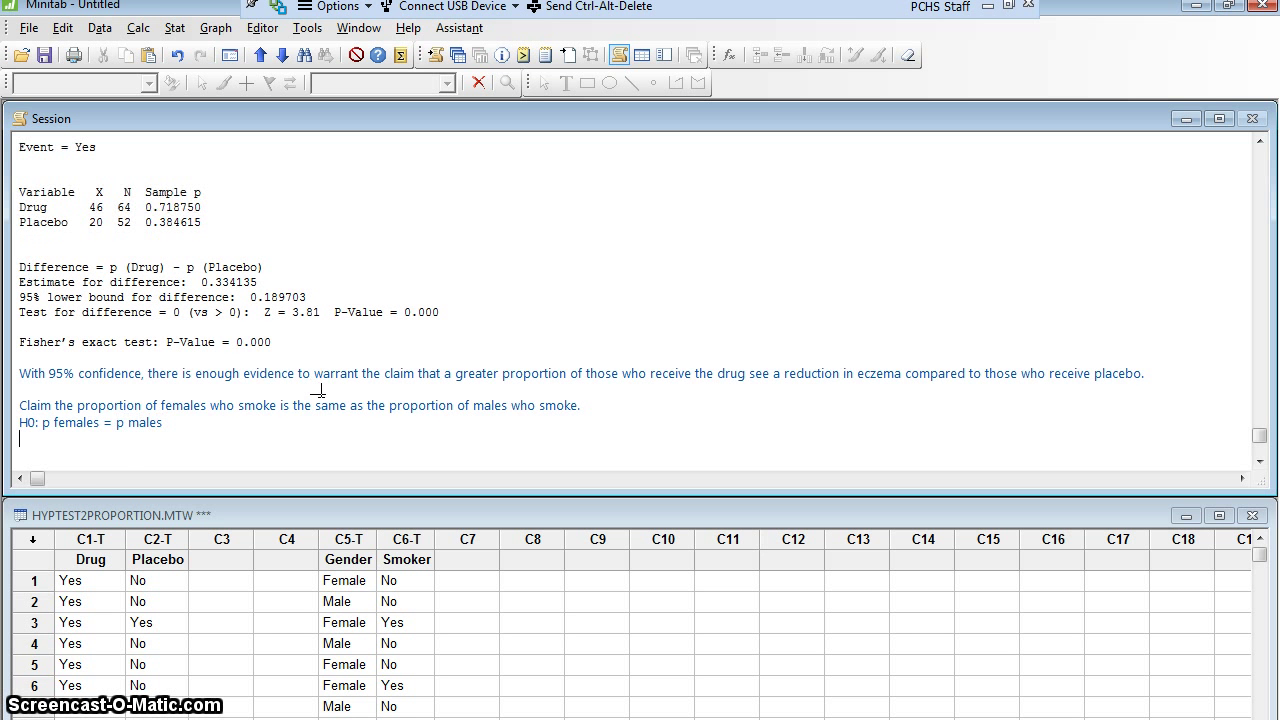
Add H1: p females not equal p males and alpha = 0.05.
type("H1:")
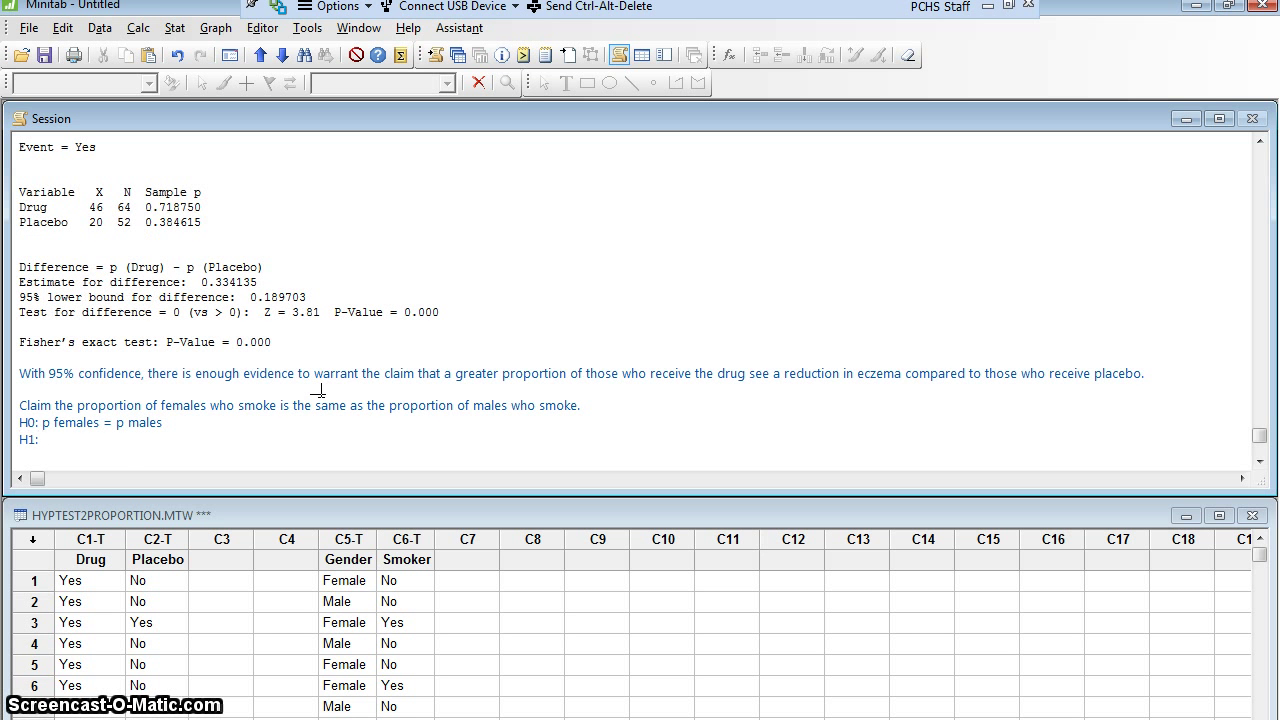
left_click(40, 440)
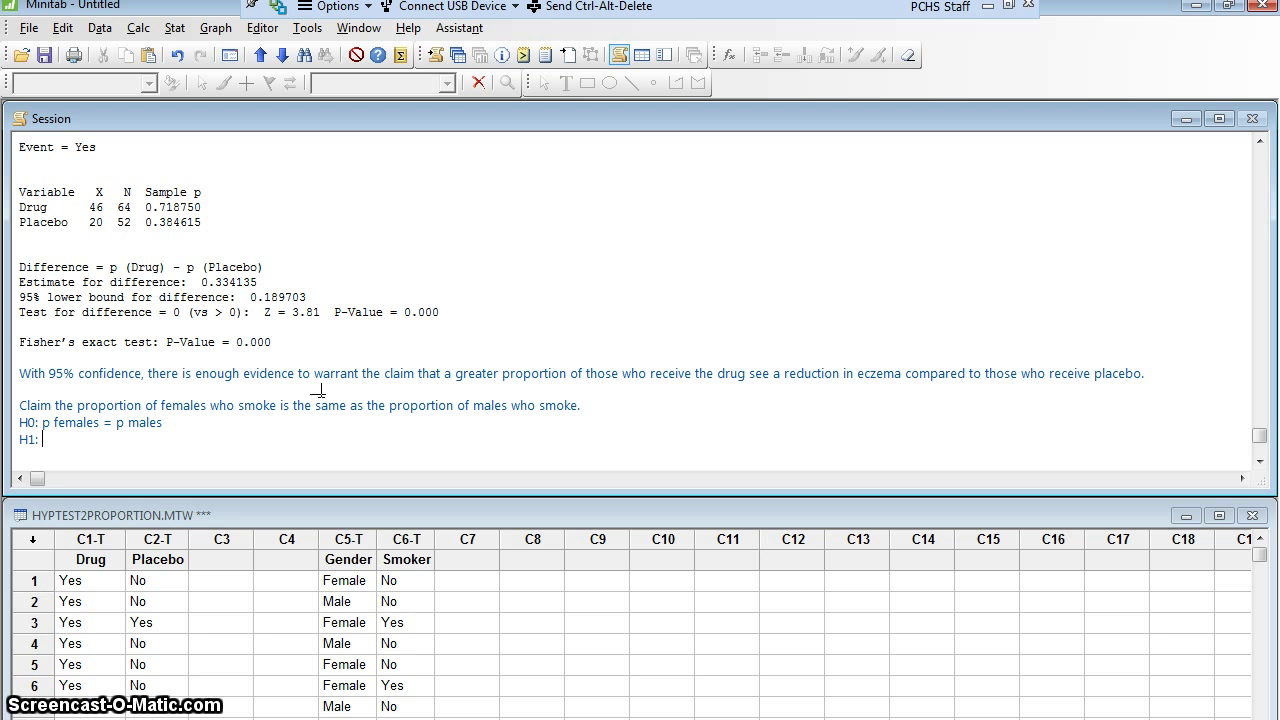
type("p")
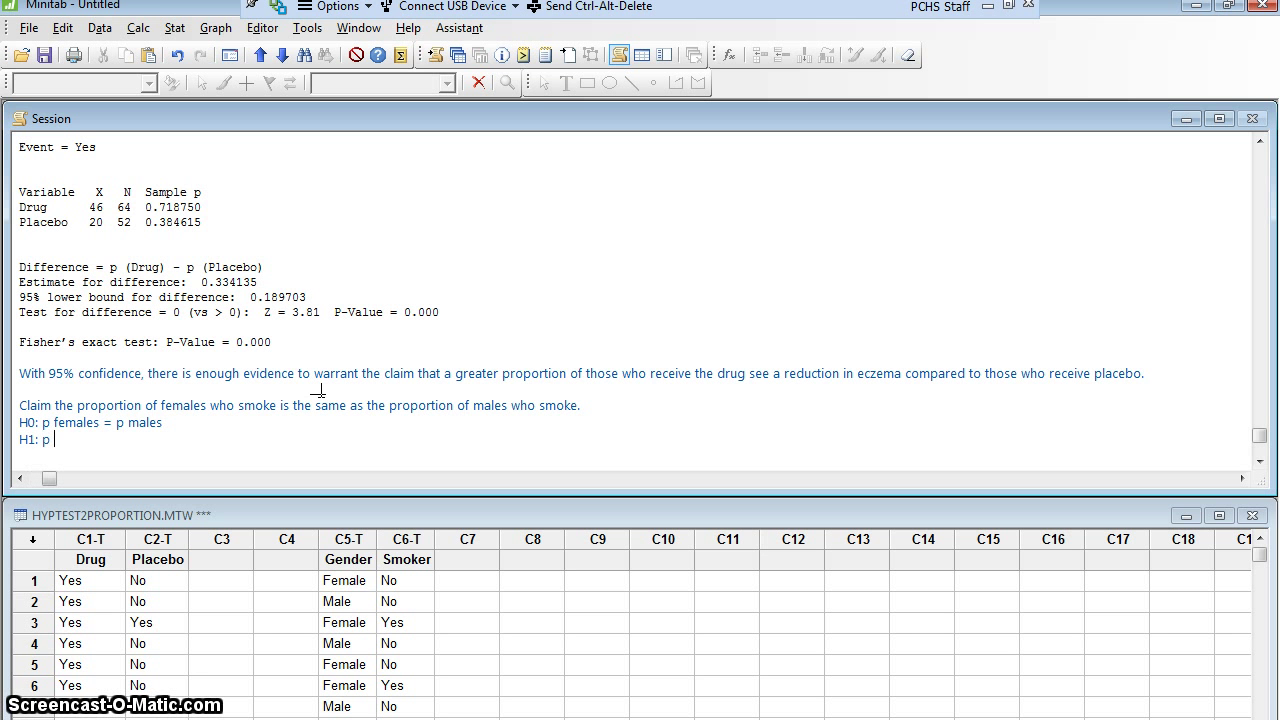
type("females")
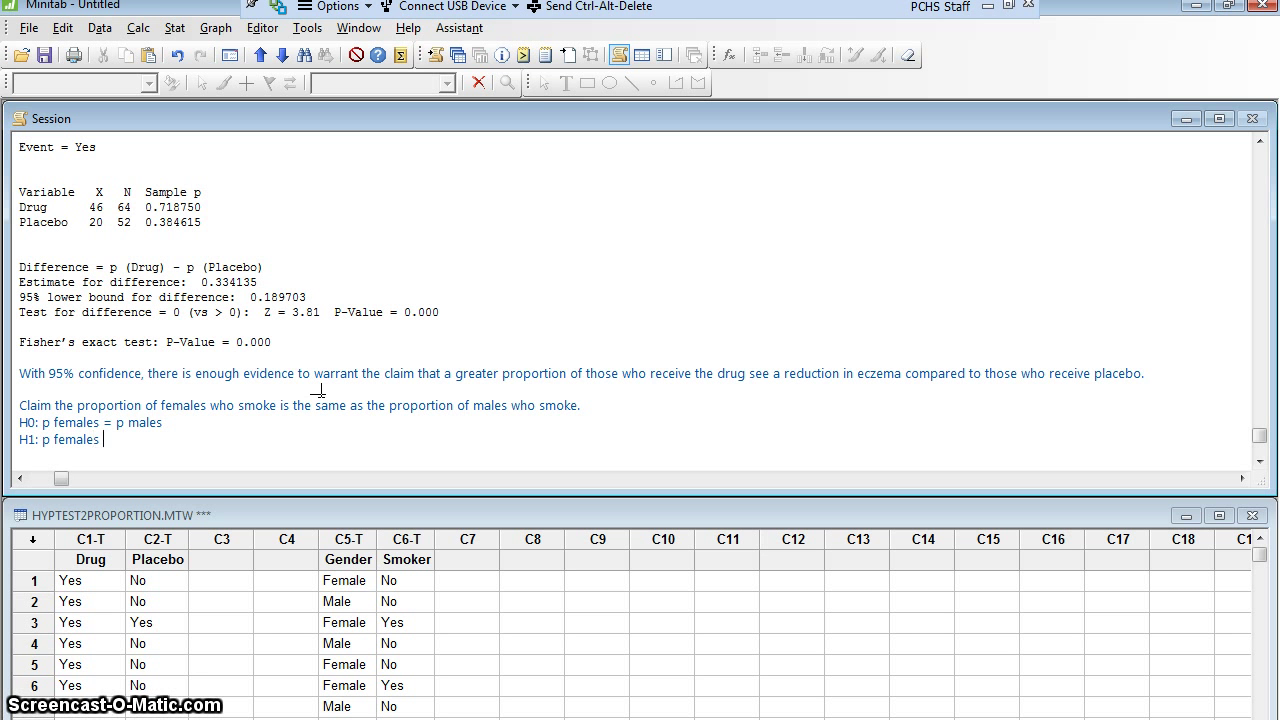
type("not equal p males")
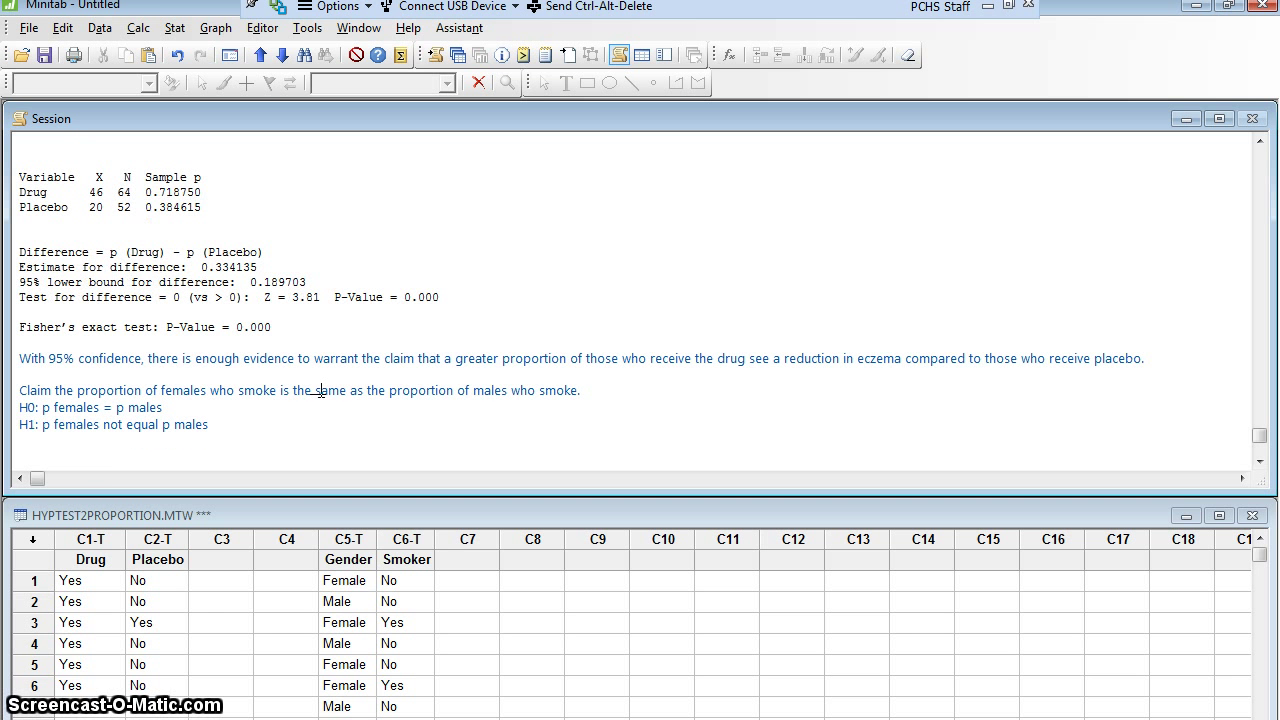
type("alpha")
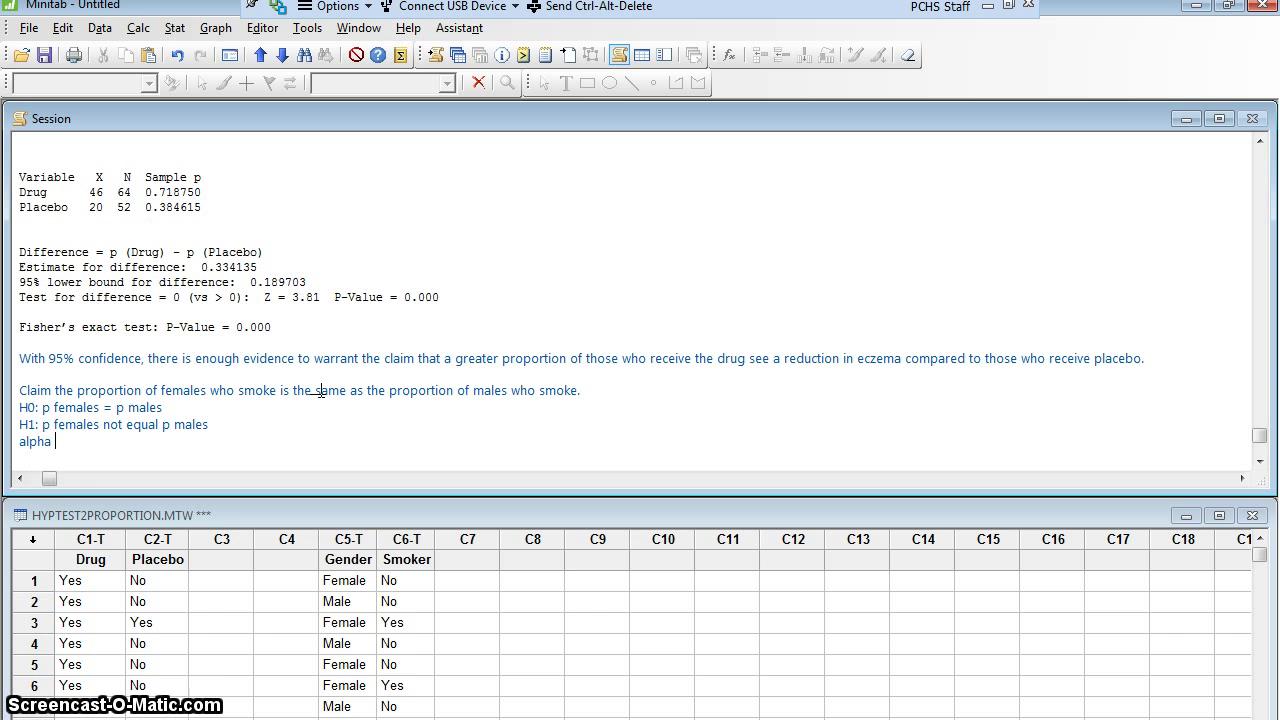
type("= 0.05")
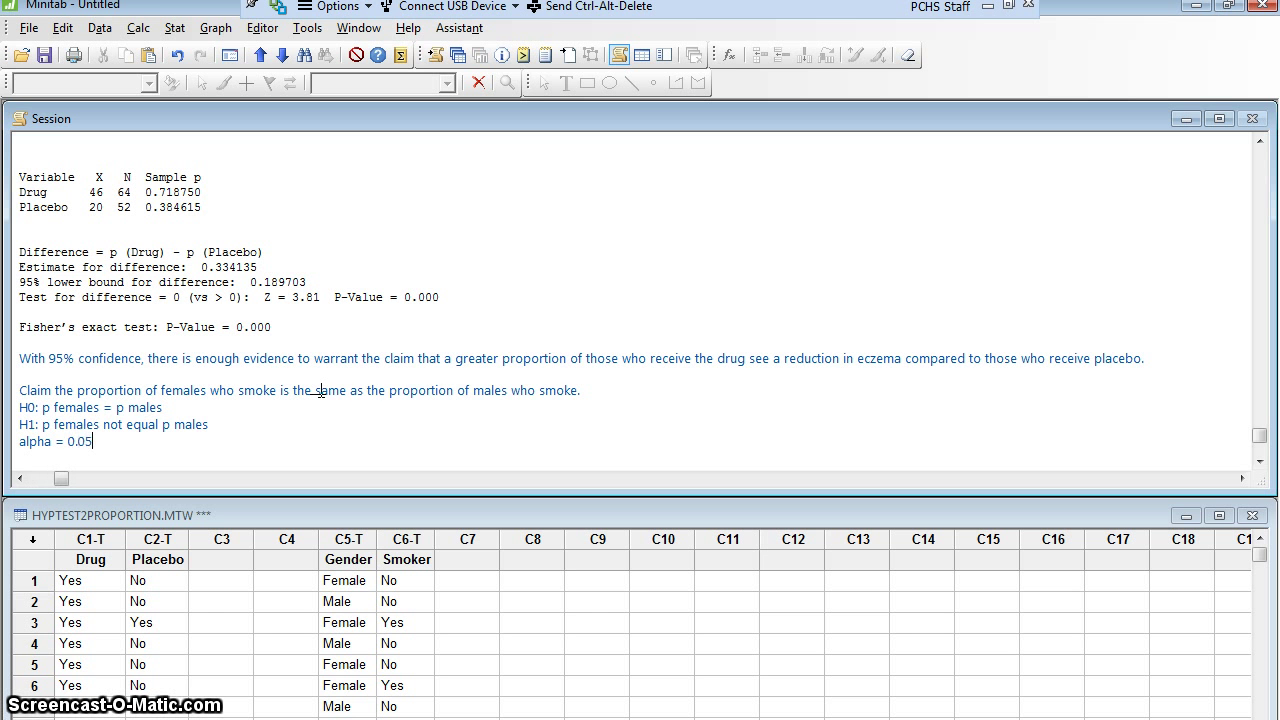
key("enter")
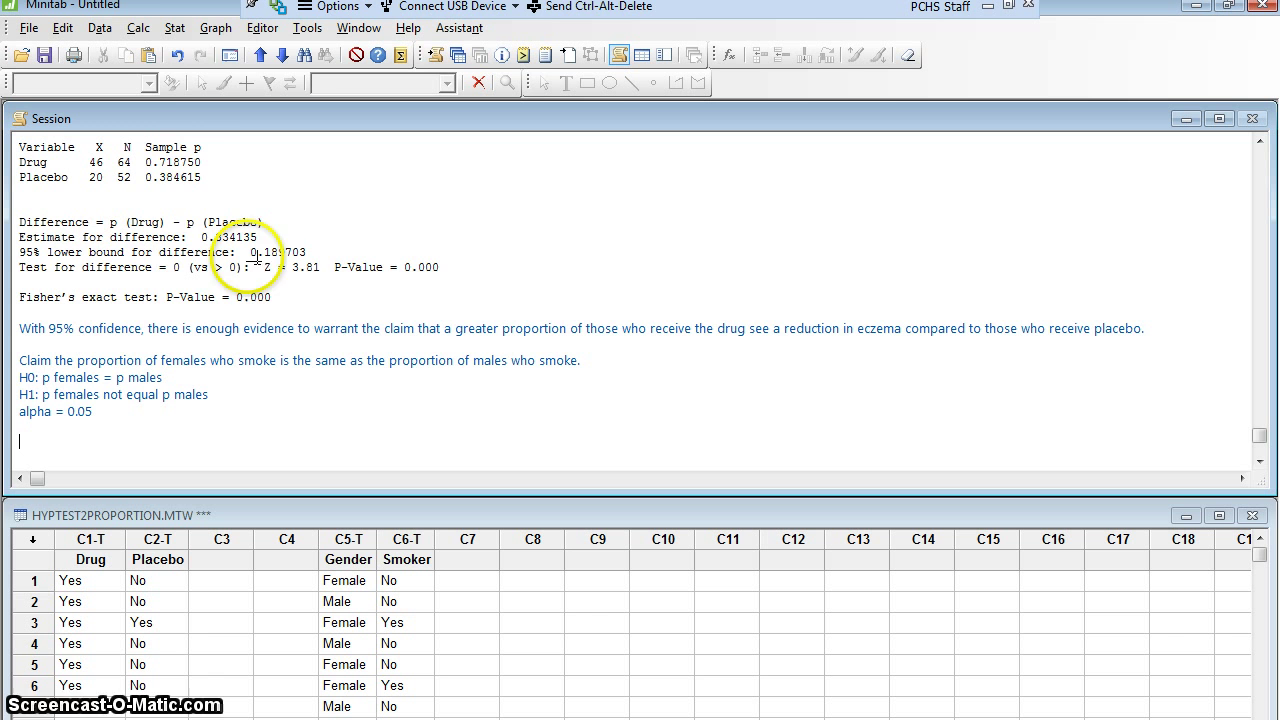
left_click(174, 28)
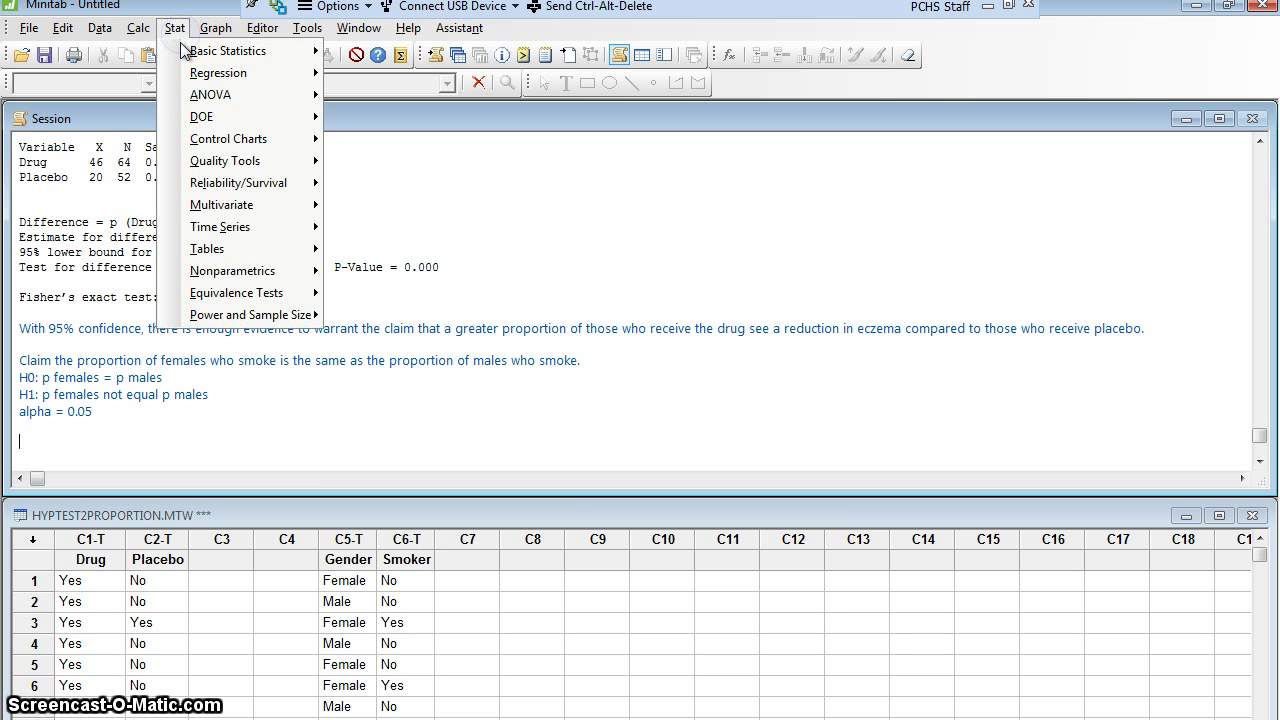
mouse_move(228, 50)
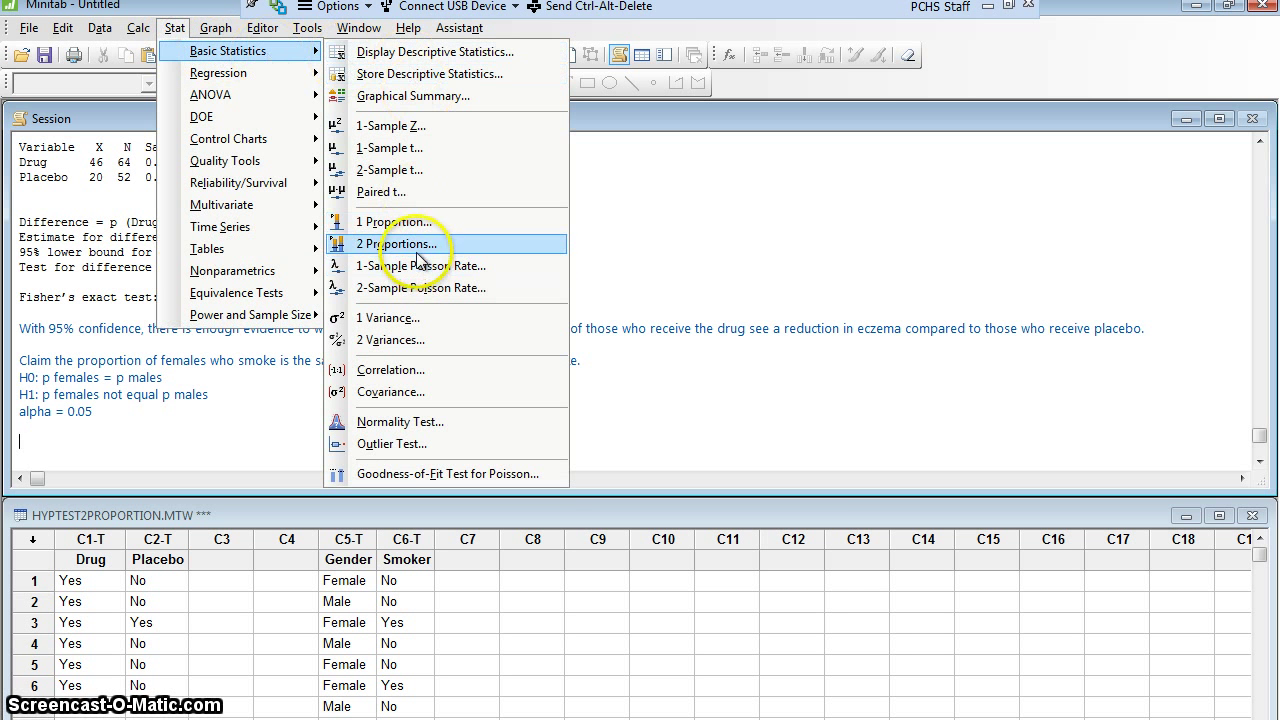
left_click(400, 244)
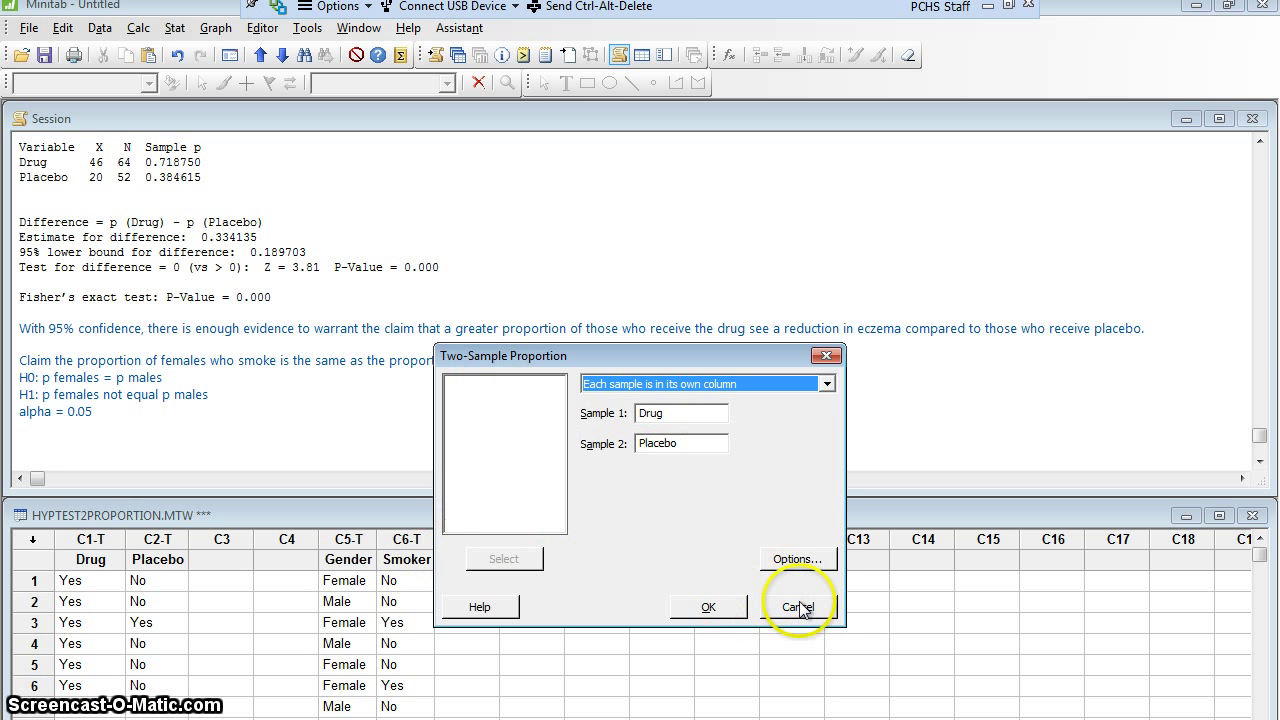
left_click(798, 606)
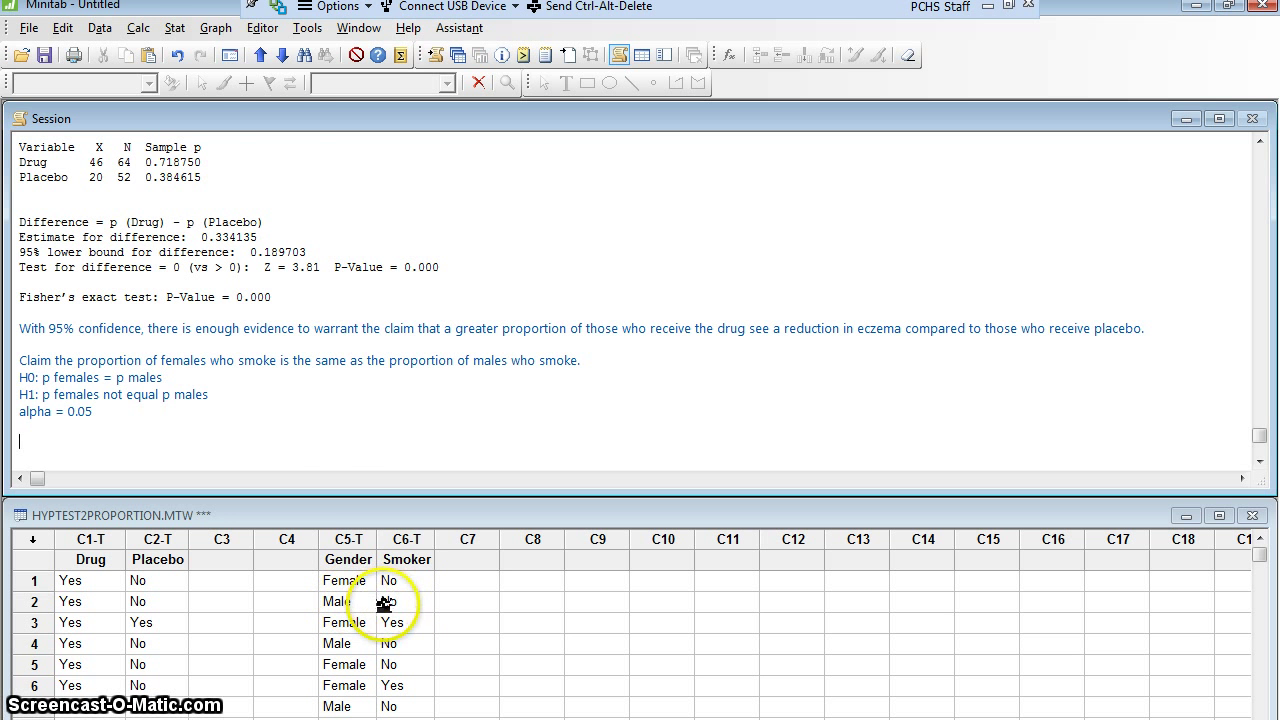
Set up 2 Proportions with both samples in one column: Smoker as samples, Gender as sample IDs.
left_click(174, 28)
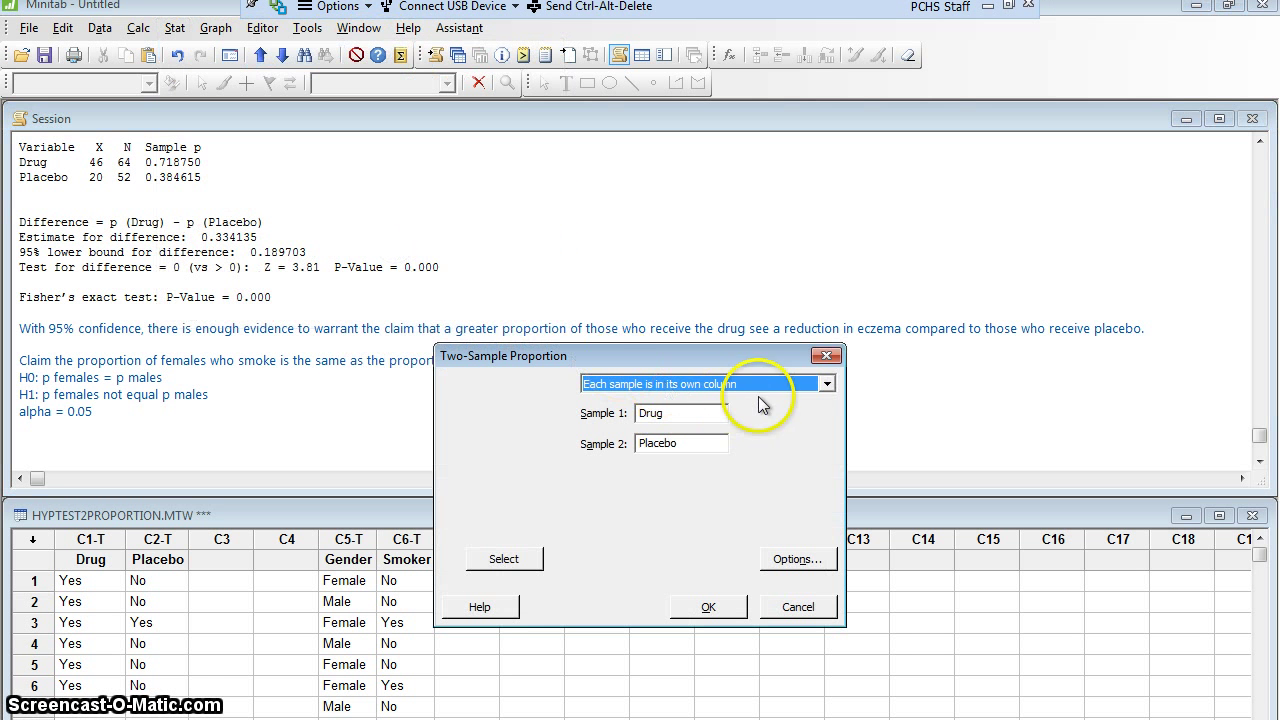
left_click(824, 384)
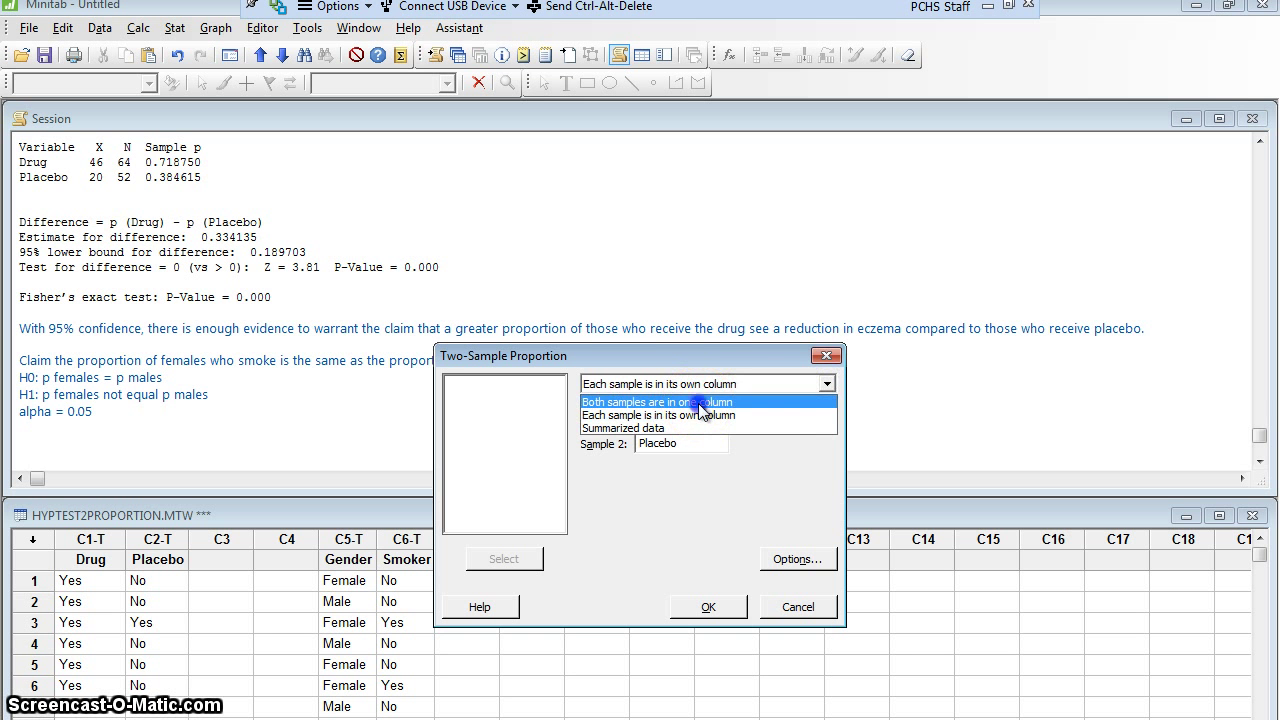
left_click(656, 400)
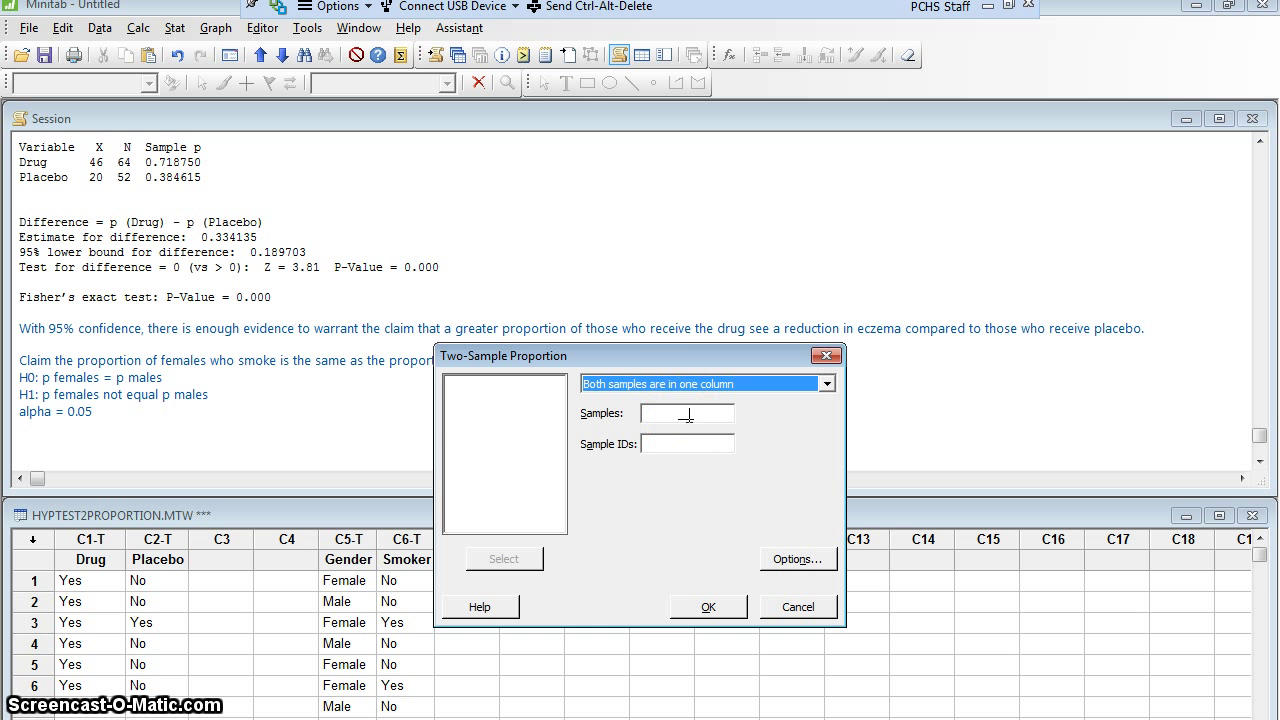
left_click(686, 414)
type("Smoker")
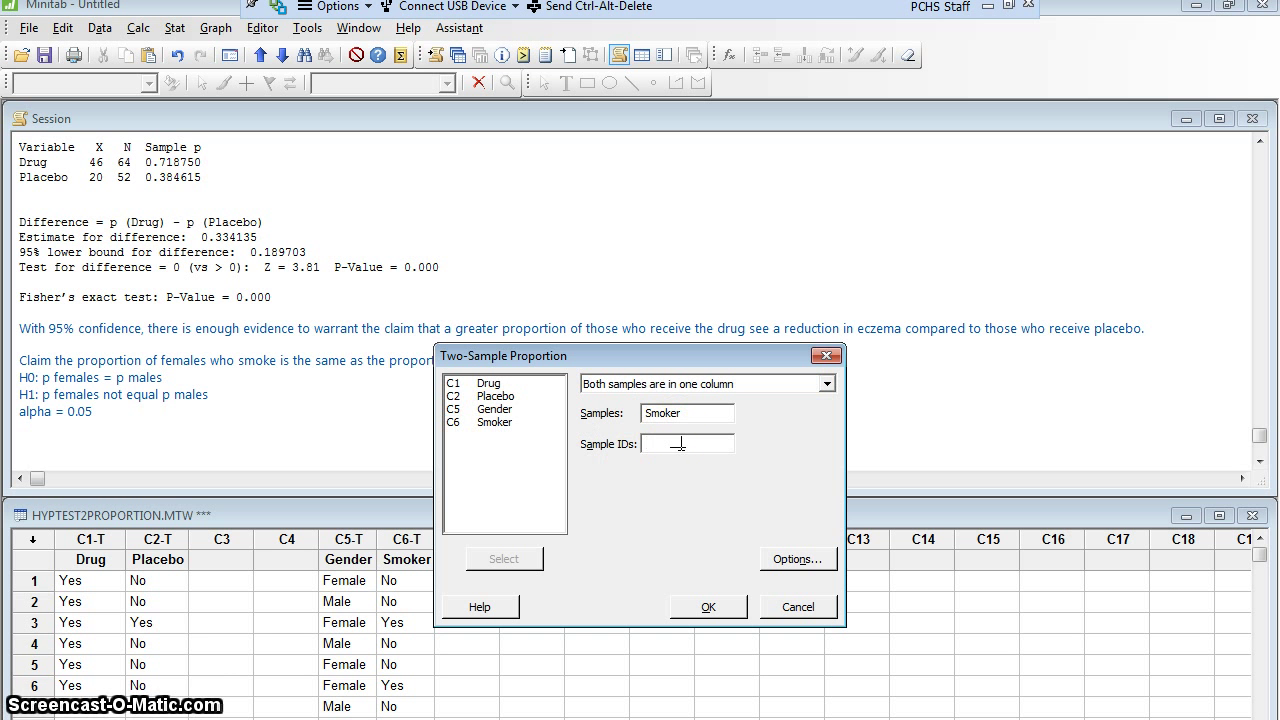
left_click(684, 444)
type("Gender")
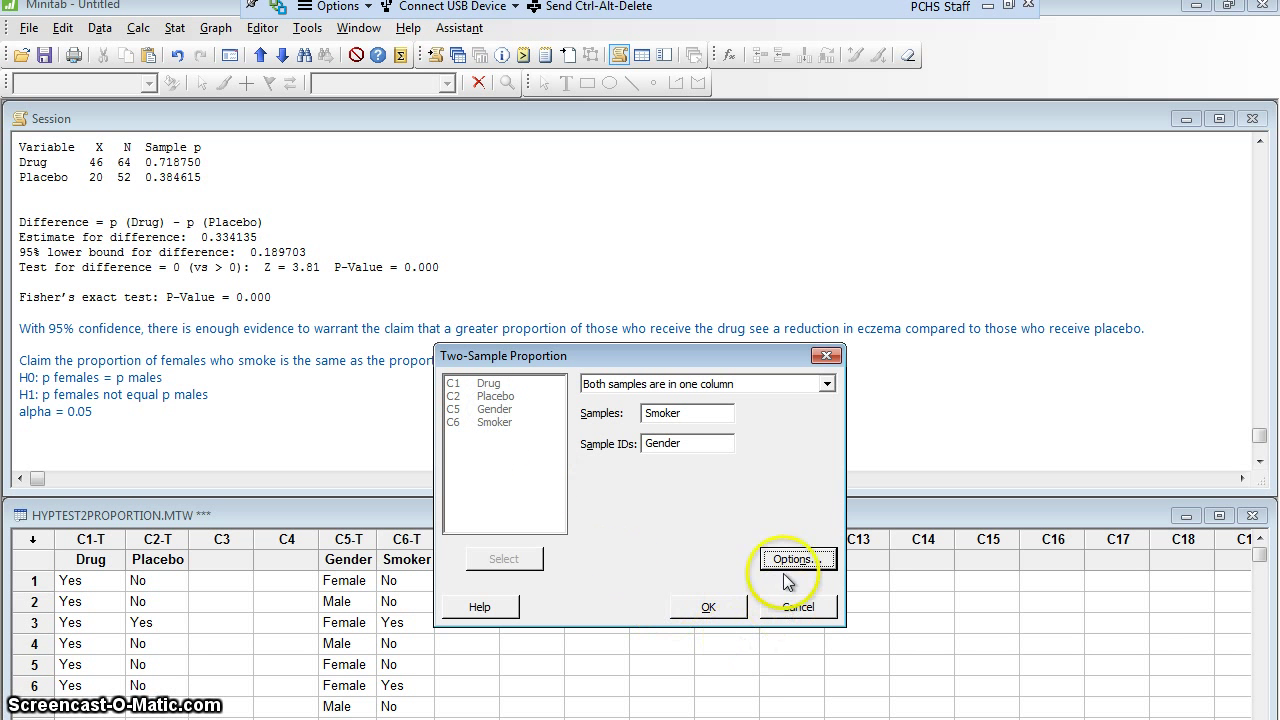
Accept the two-sided alternative and run the test (Z = 0.74, P-Value = 0.458).
left_click(792, 558)
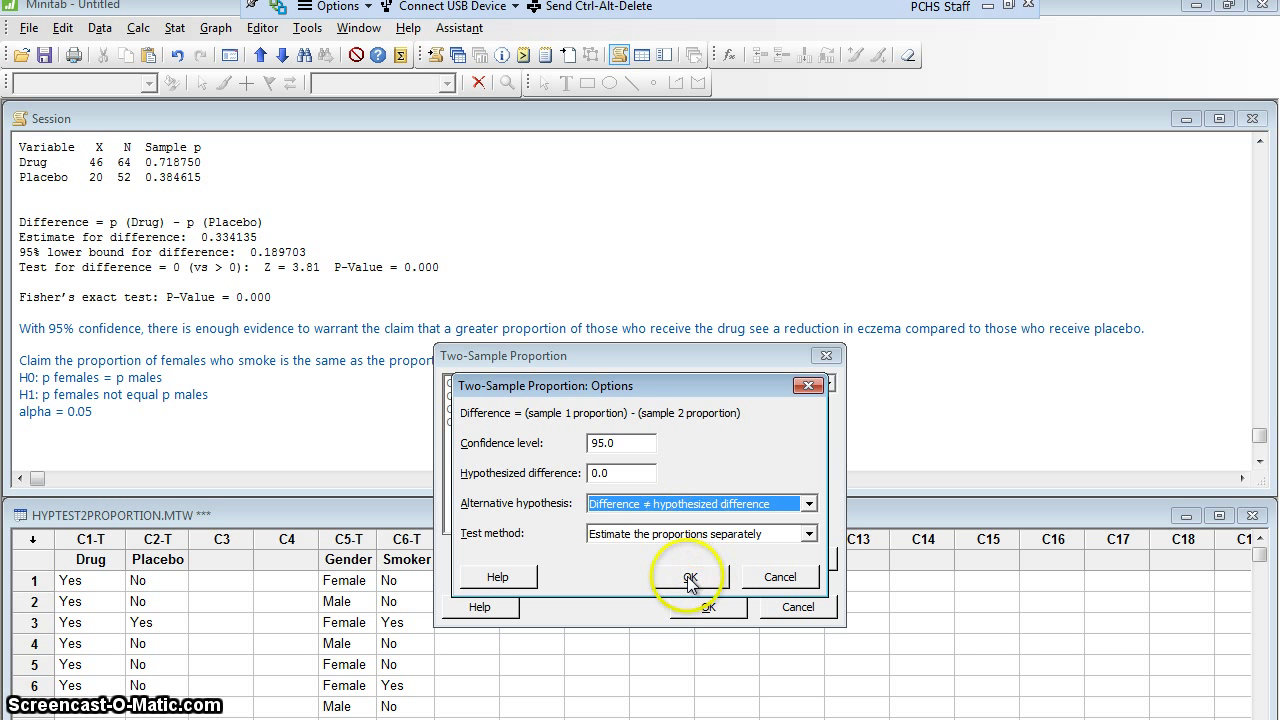
left_click(688, 576)
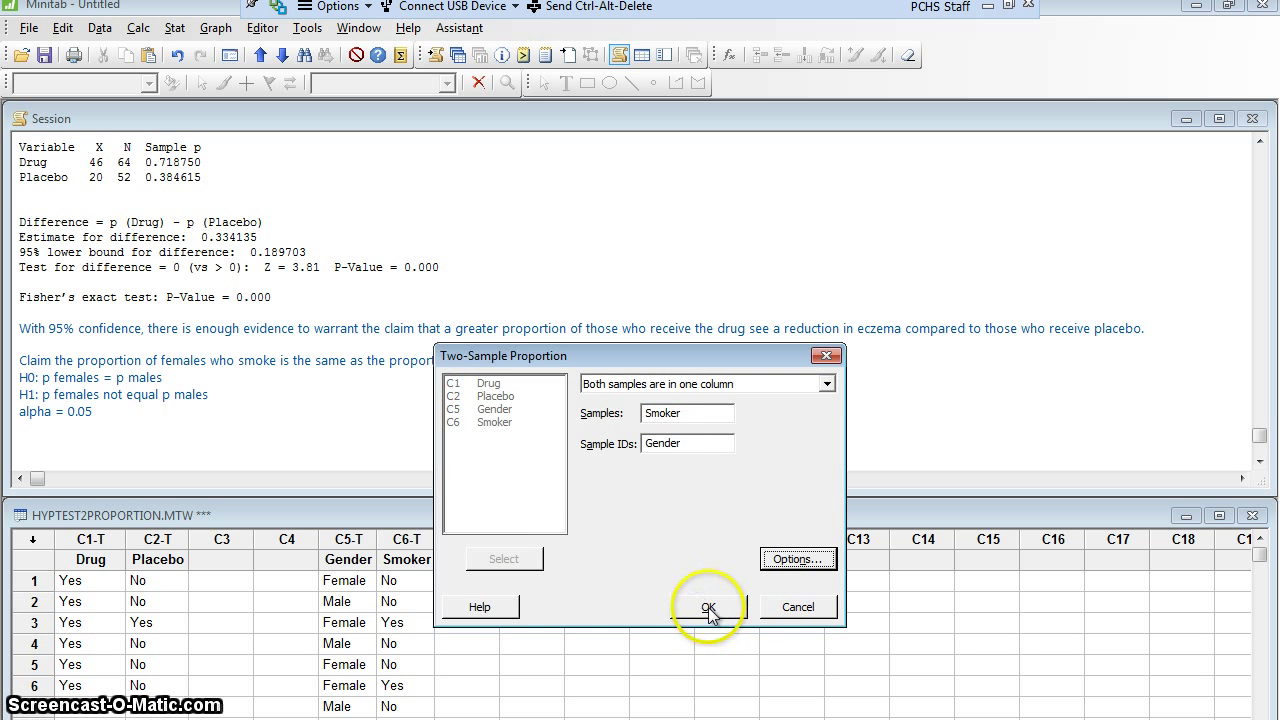
left_click(708, 608)
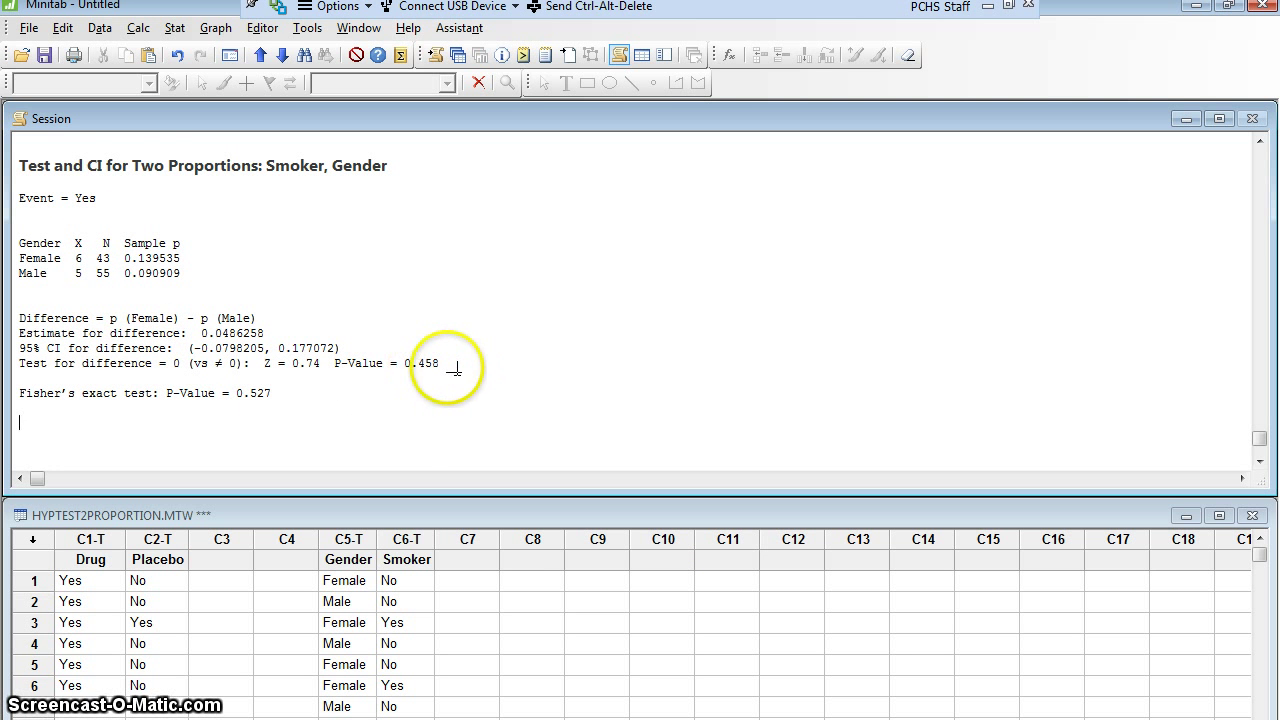
mouse_move(344, 456)
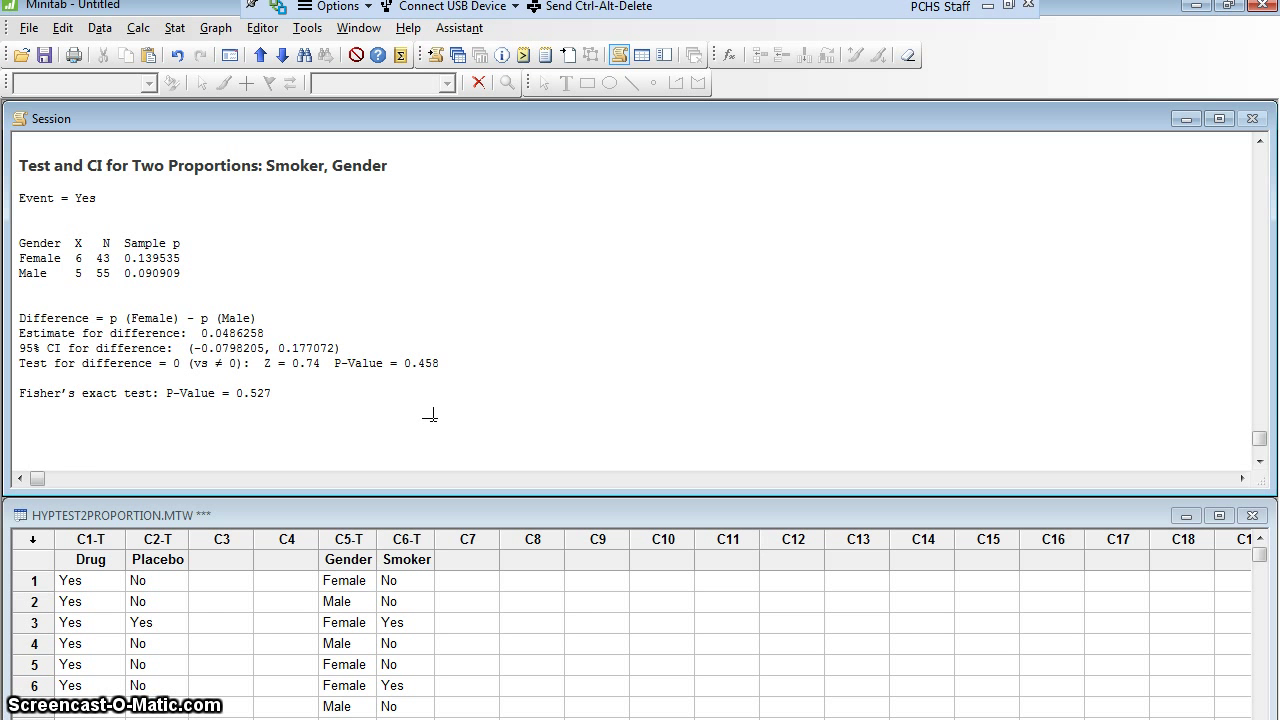
Write 'Fail to reject the null hypothesis' and that evidence cannot reject equal smoking proportions for females and males.
type("Fail to reject the nu")
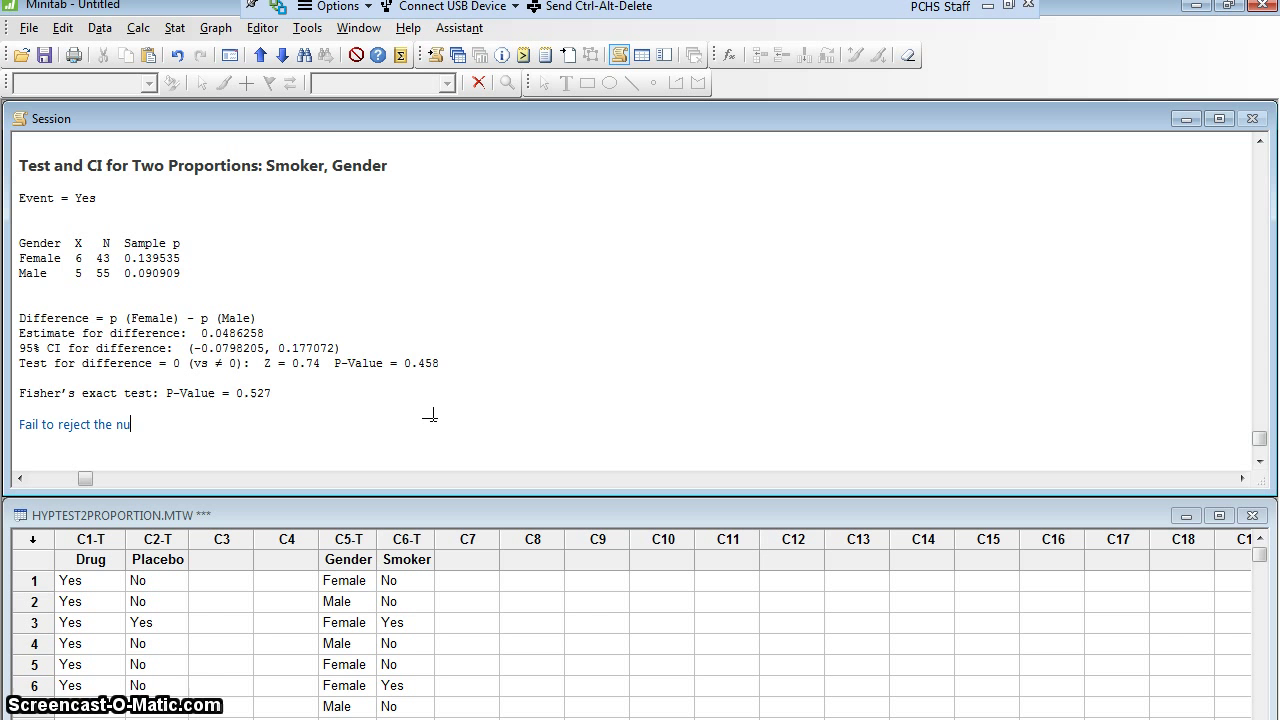
type("ll hypothesis.")
type("There is not enough evidence to")
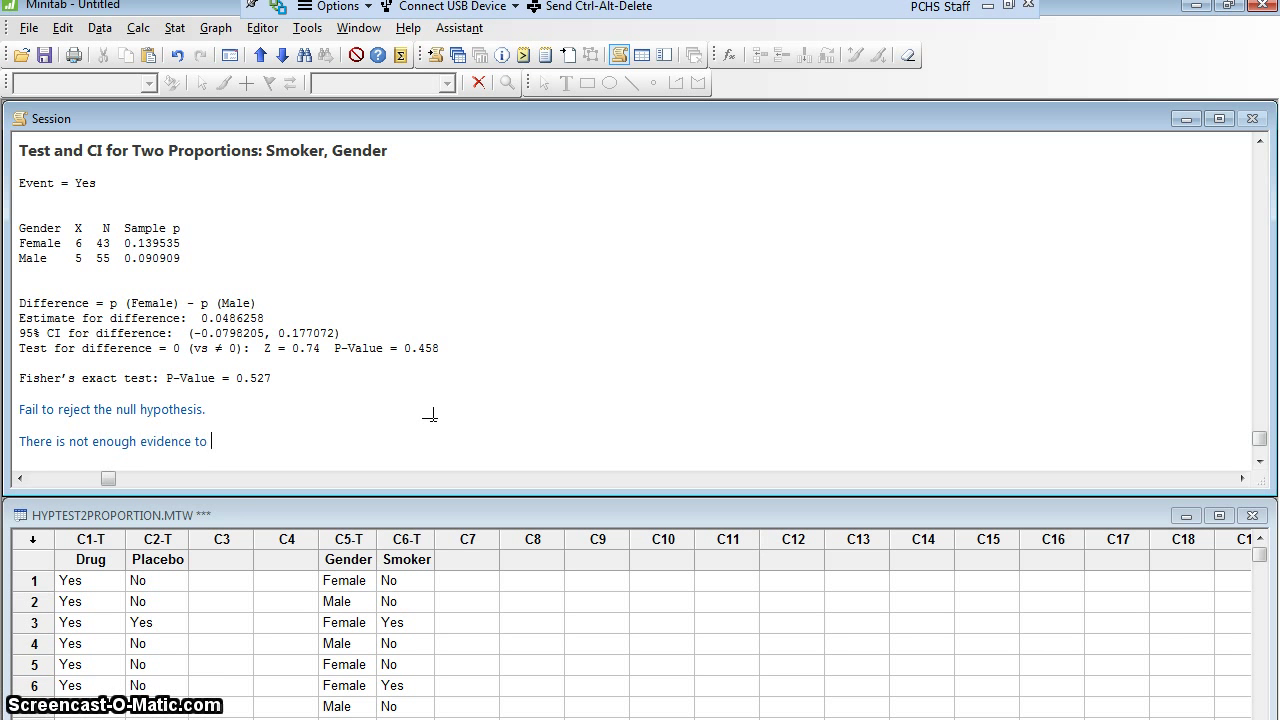
type("reject the c")
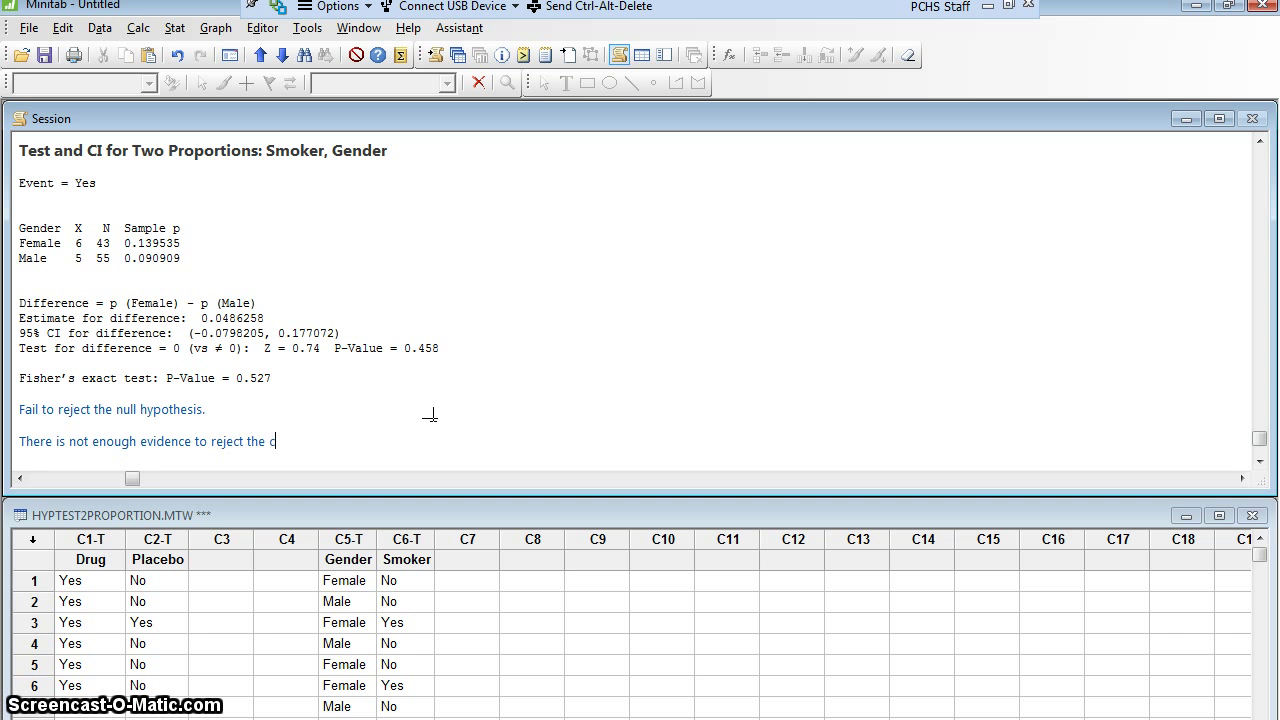
type("laim that the proportion of females who smoke is the same as the proportion of males who")
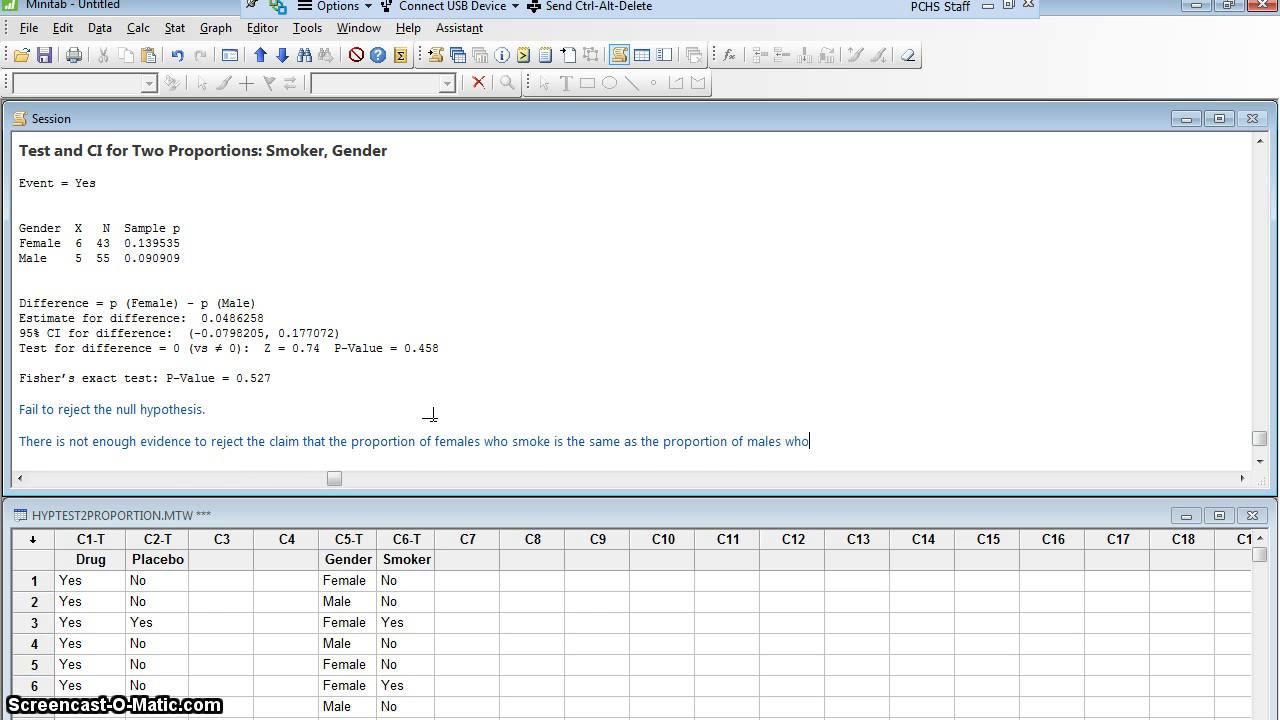
type("smoke.")
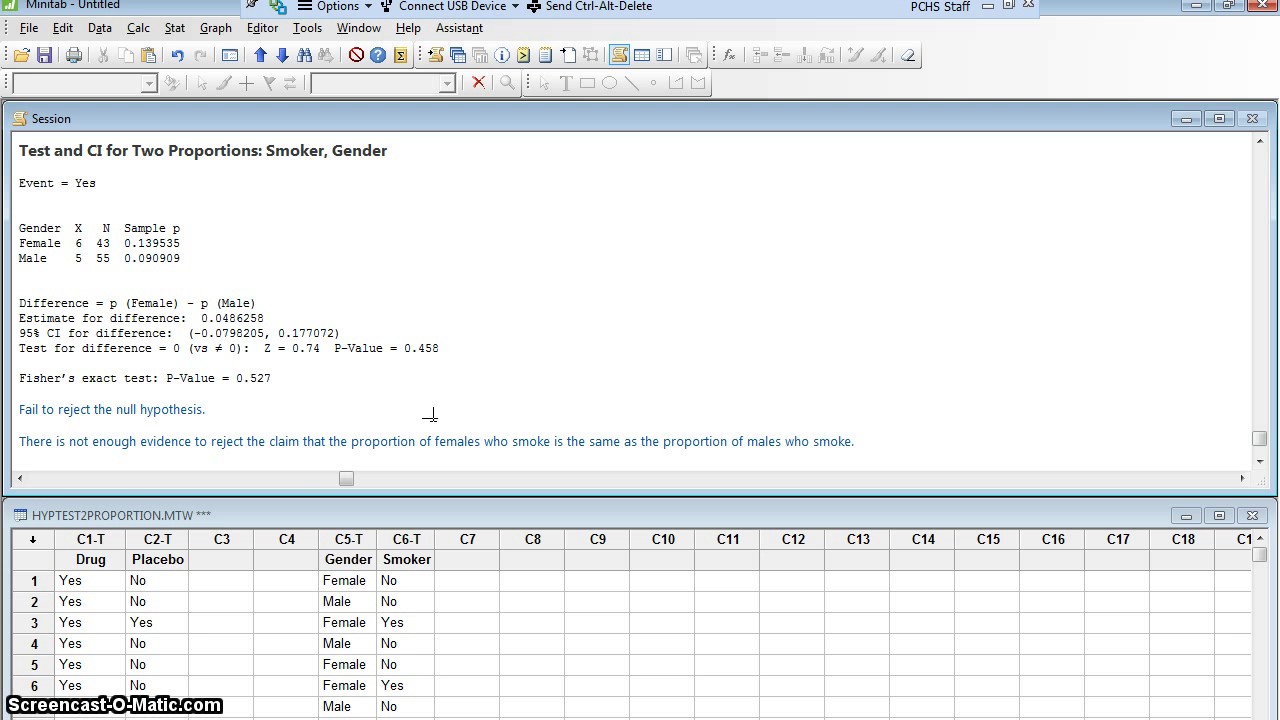